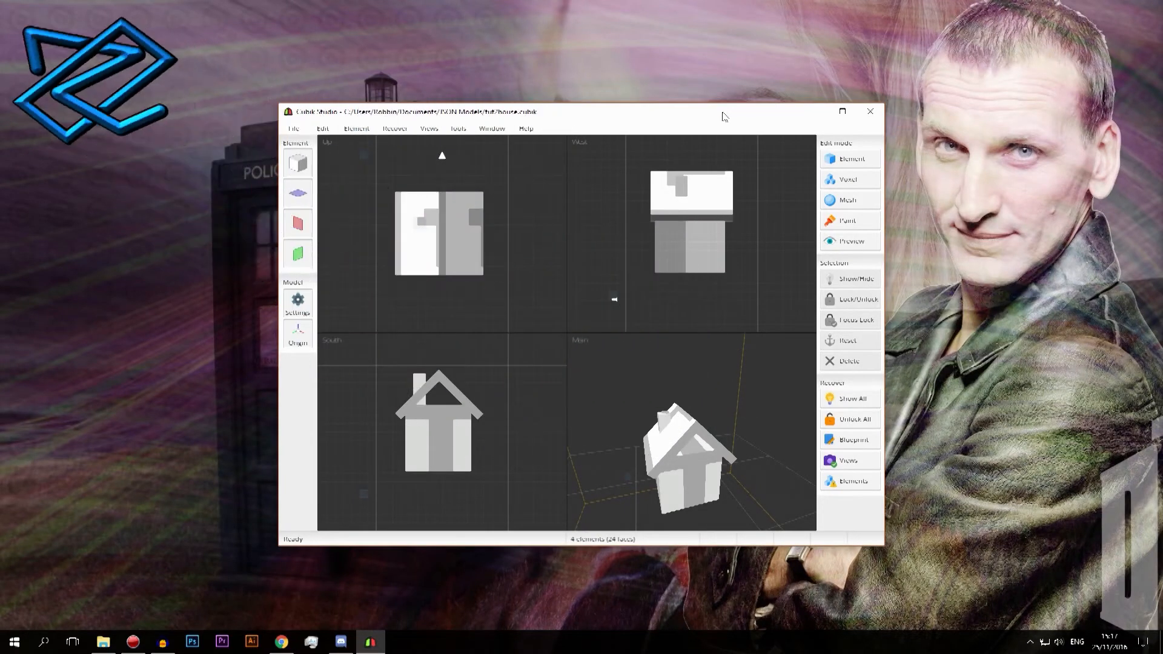
mouse_move(674, 133)
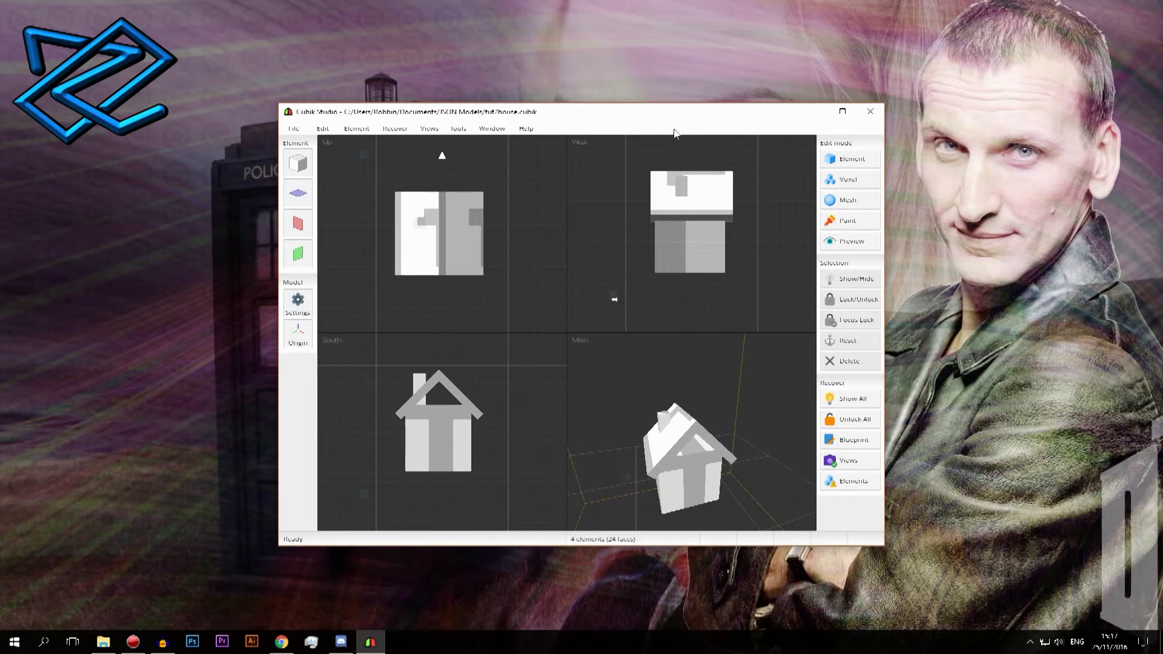
mouse_move(703, 385)
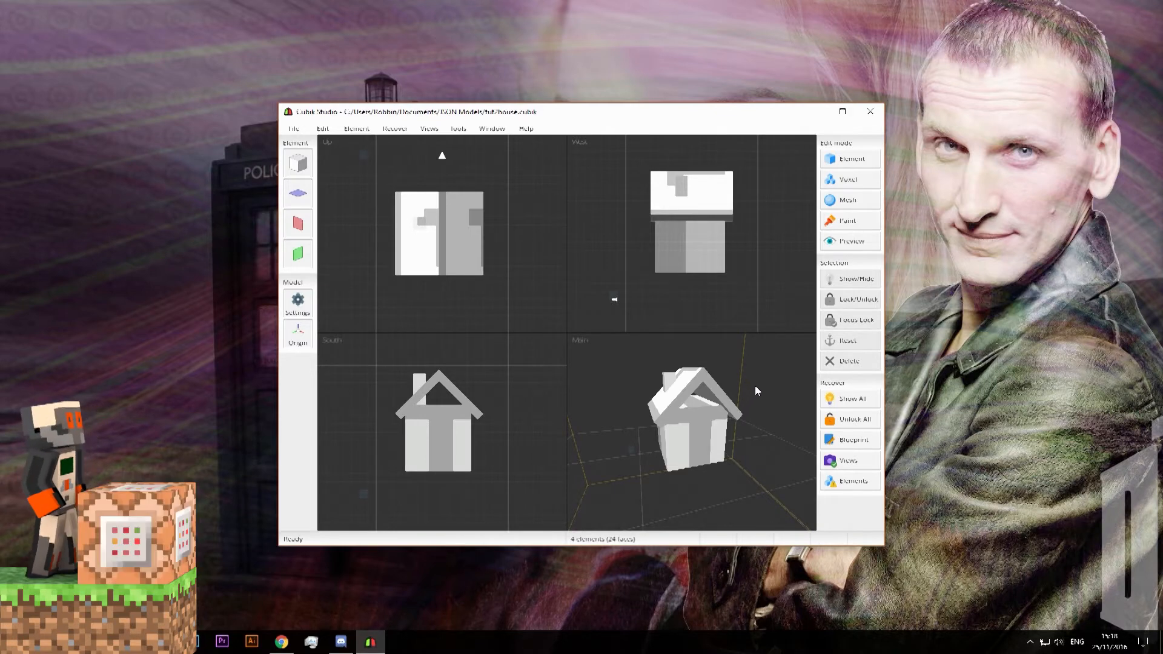
mouse_move(739, 388)
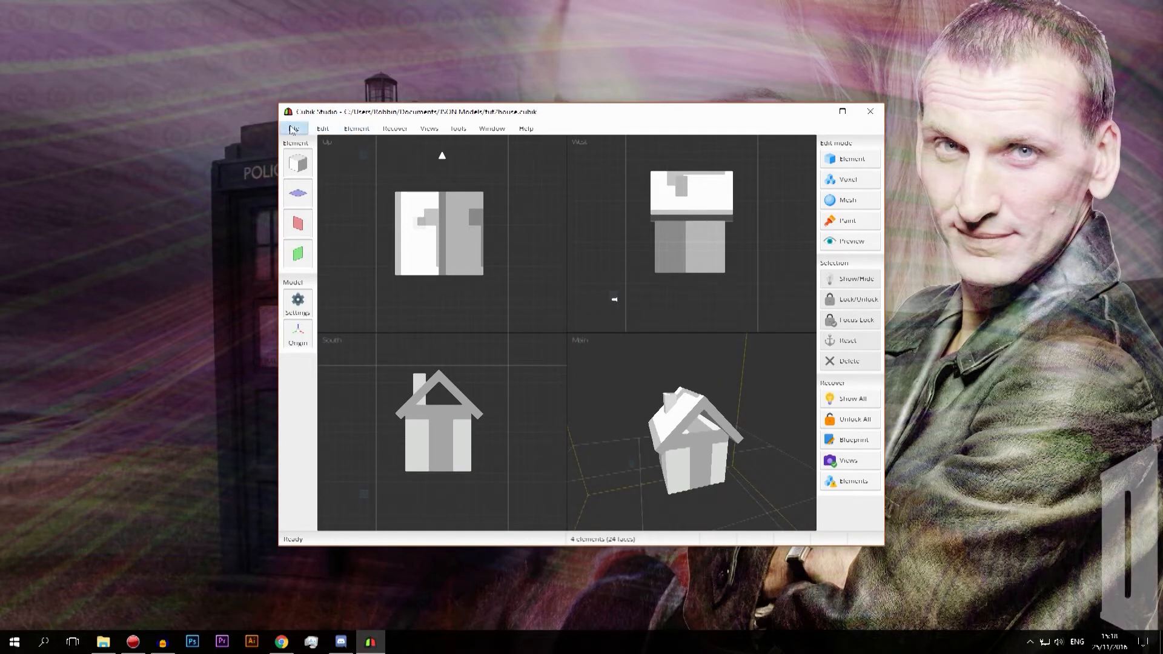
Step: Save the model as tut2house.cubik in JSON Models, overwriting the existing file
click(294, 128)
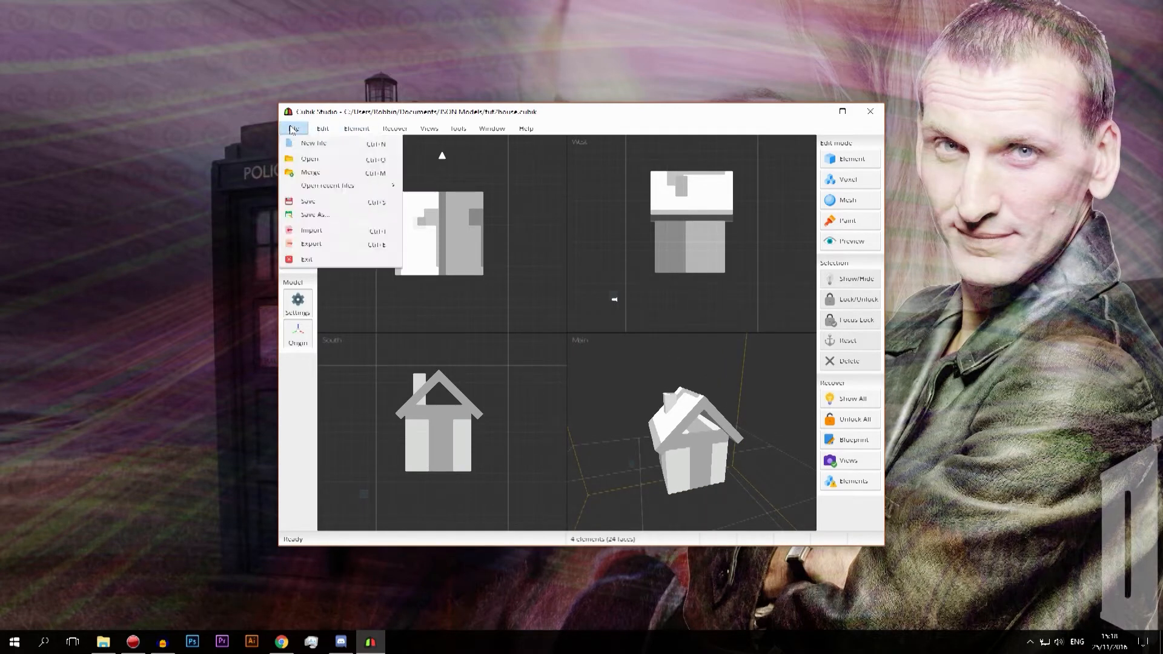
mouse_move(310, 172)
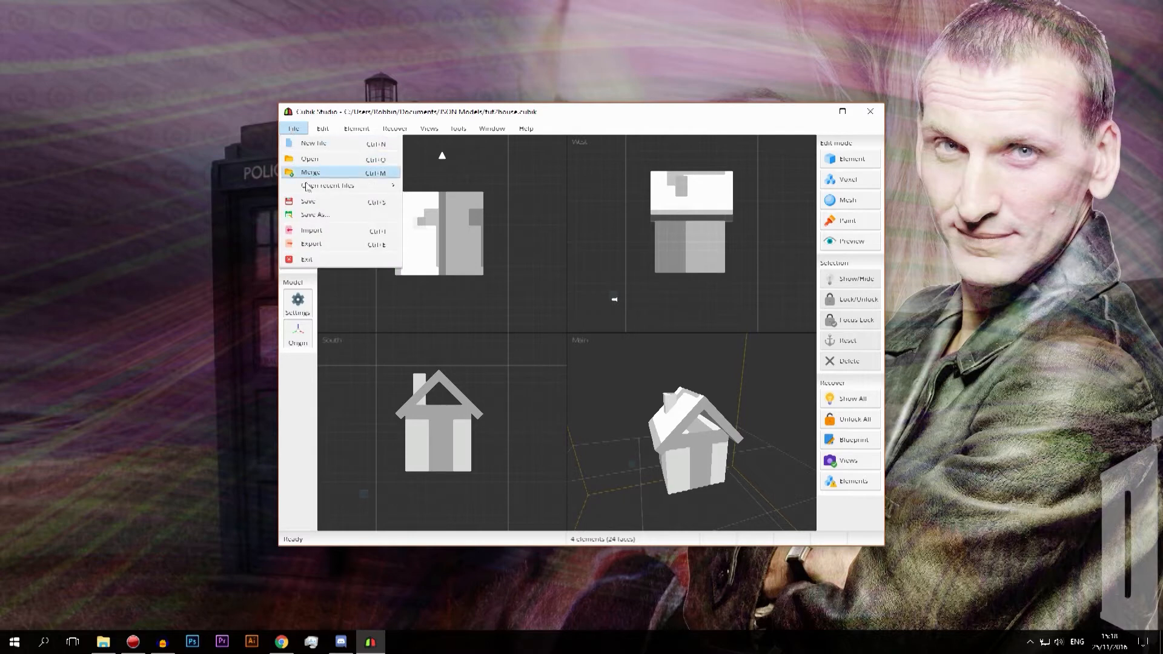
mouse_move(315, 214)
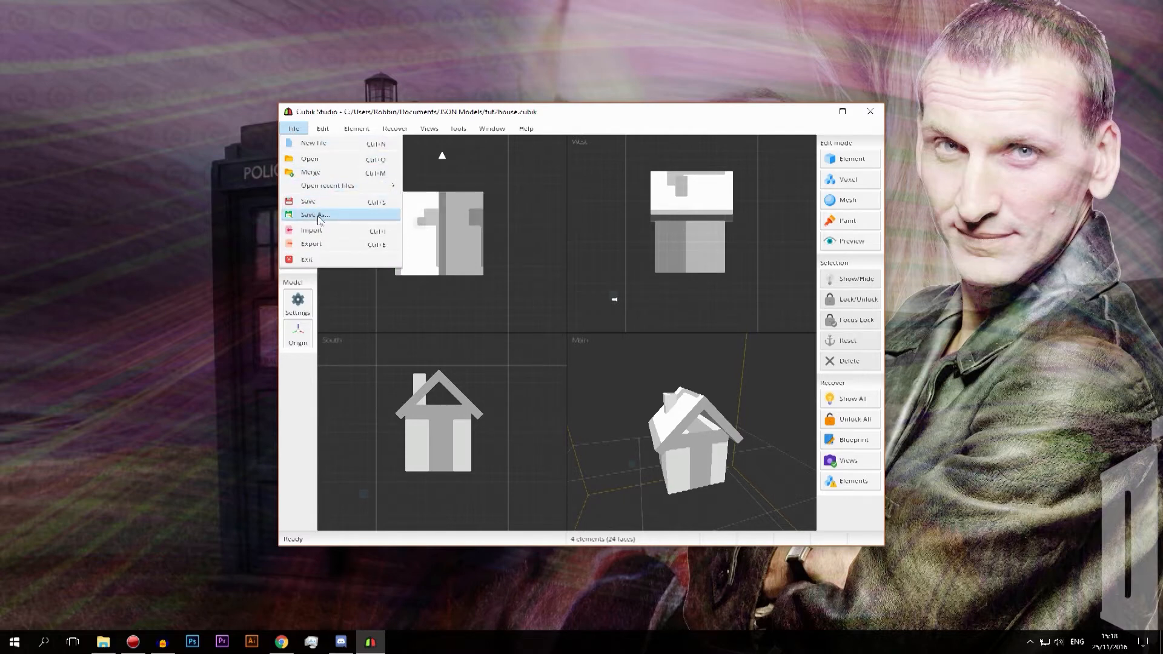
click(315, 215)
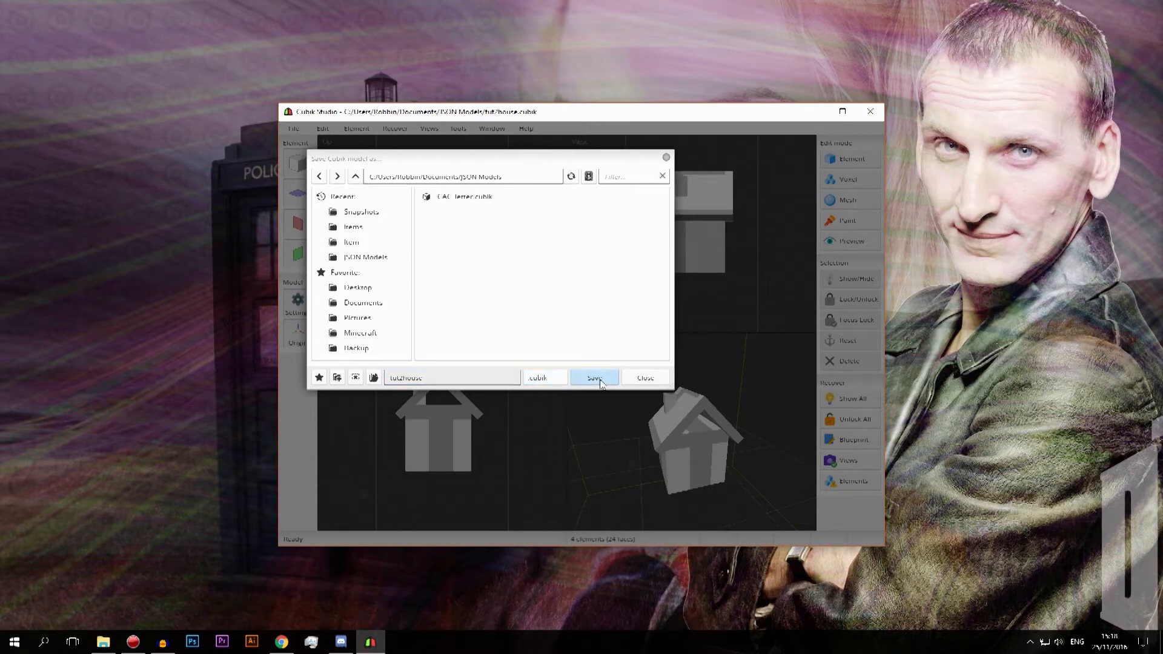
click(594, 378)
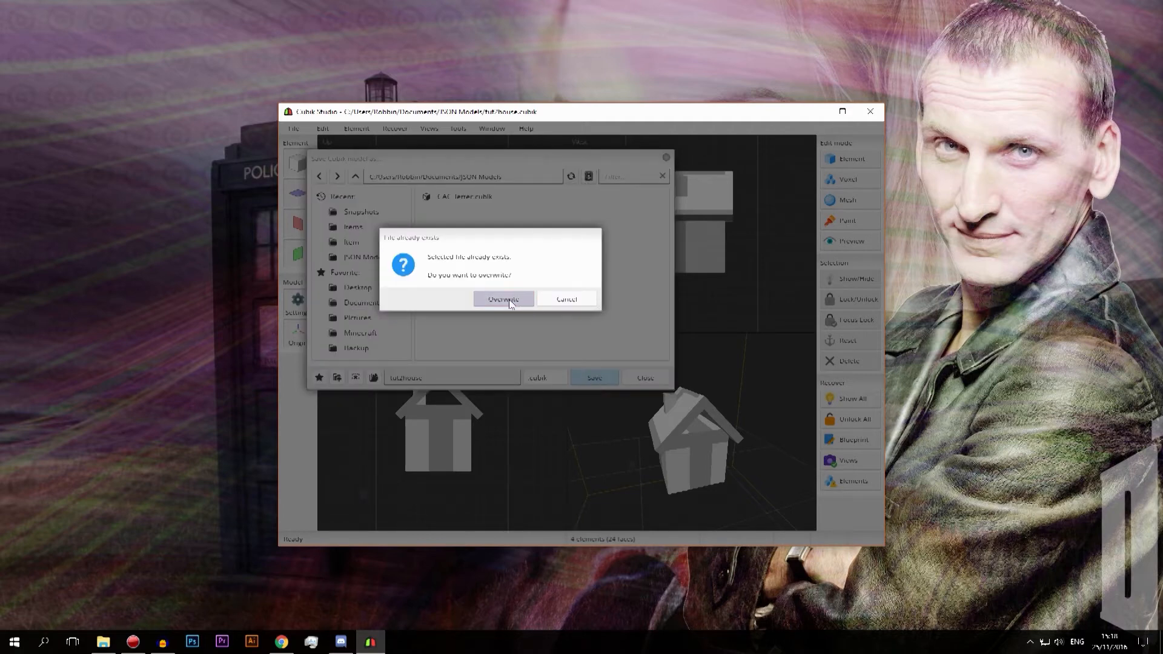
click(502, 299)
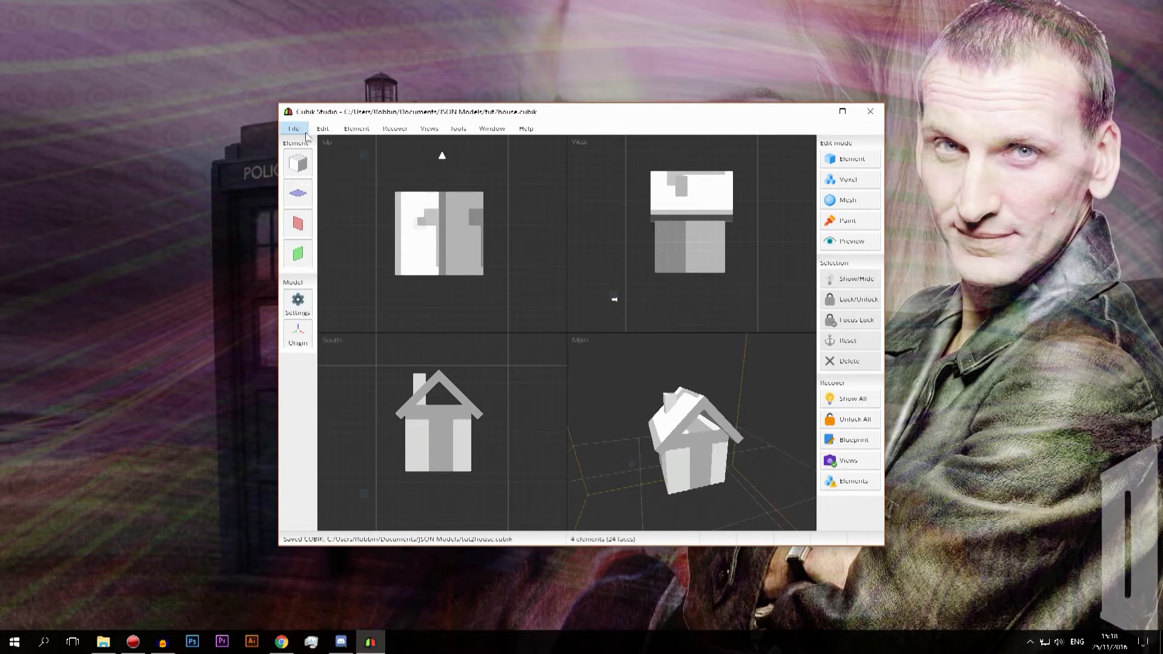
Step: Browse the JSON Models folder to confirm tut2house.cubik is there, then close the browser
click(293, 128)
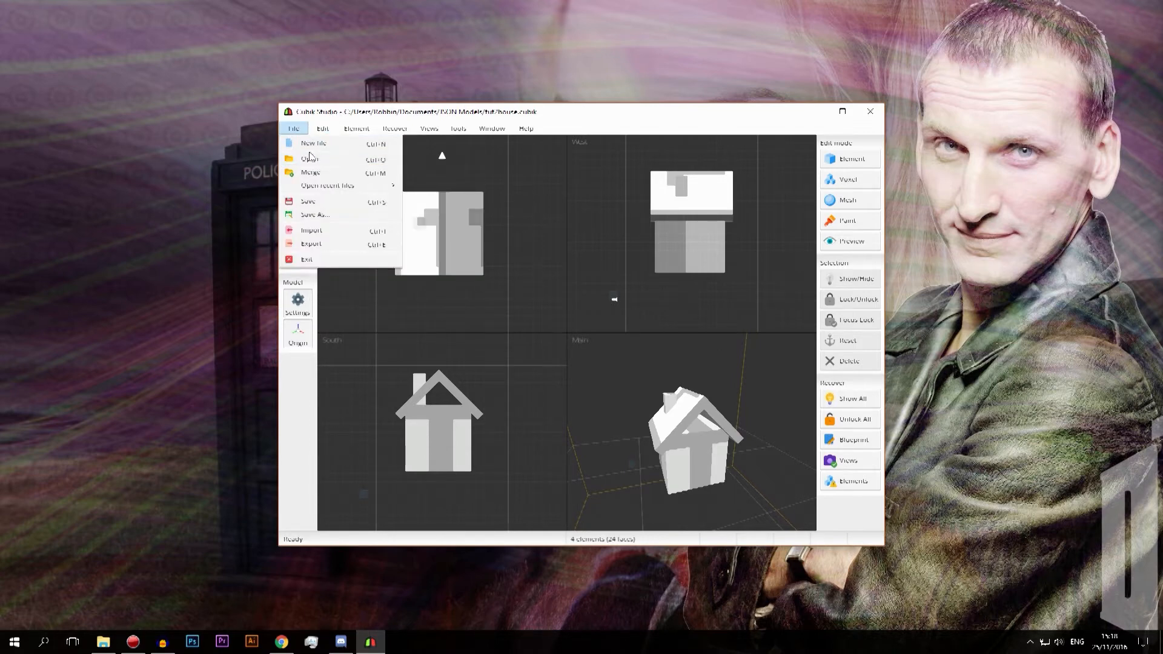
mouse_move(329, 193)
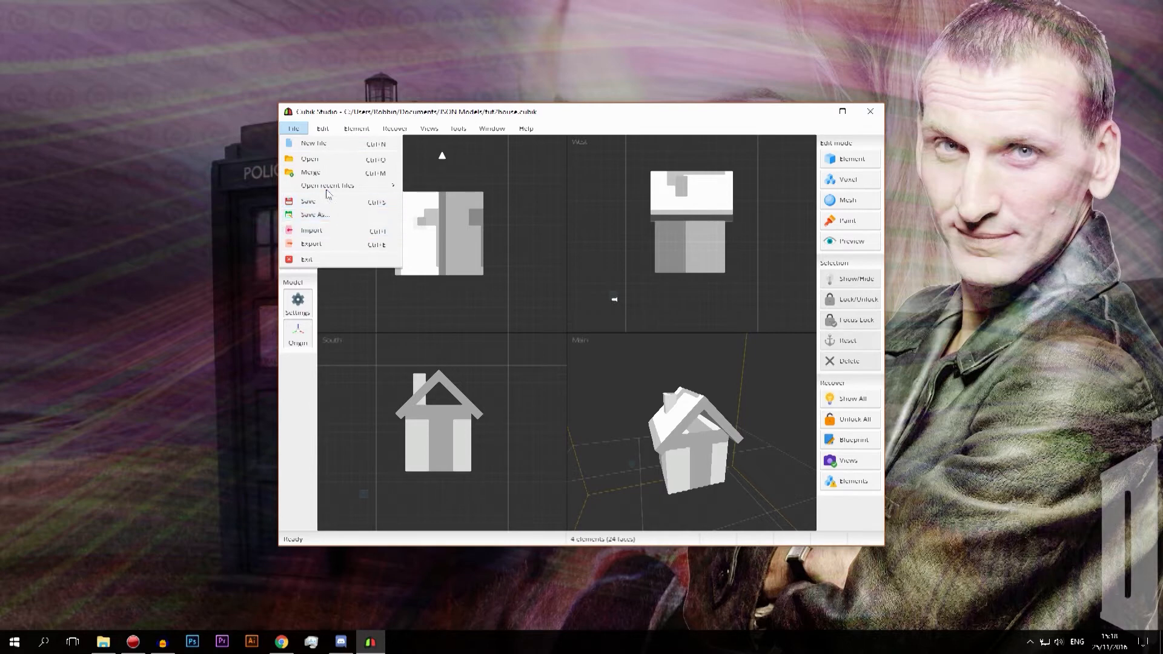
mouse_move(319, 159)
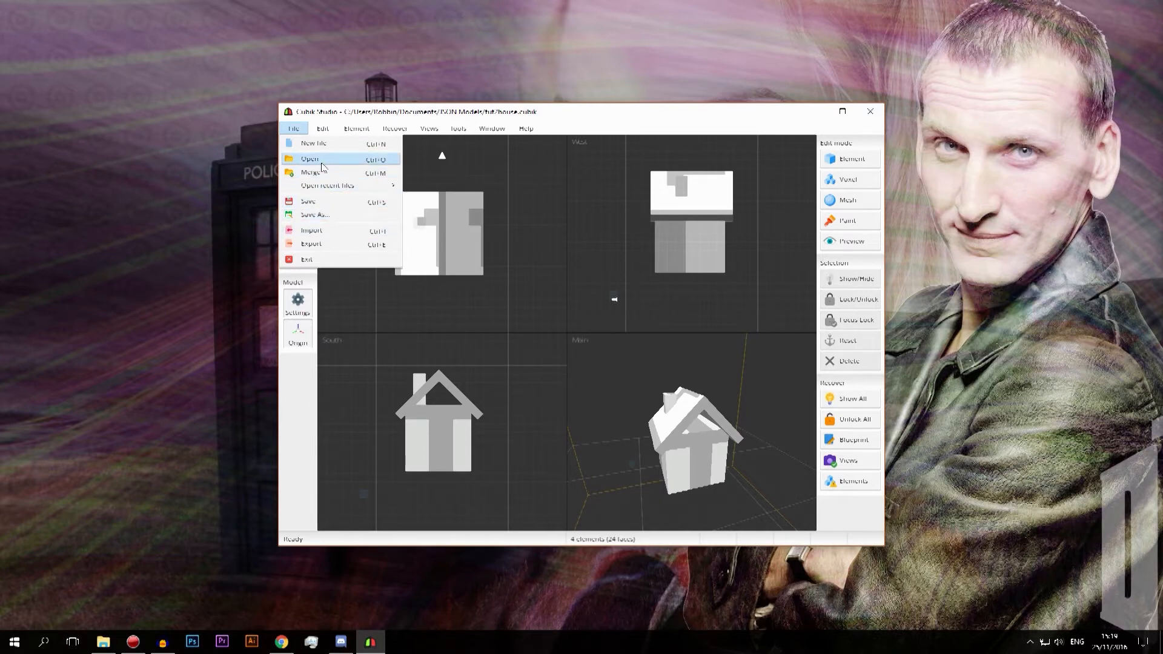
click(308, 158)
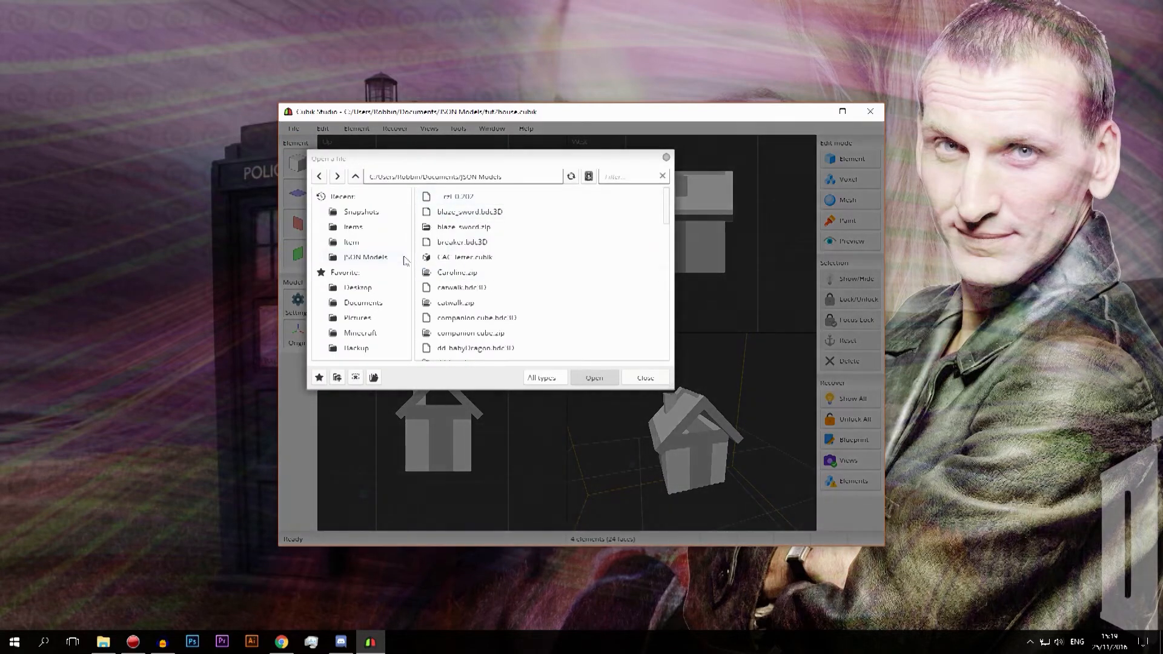
mouse_move(353, 242)
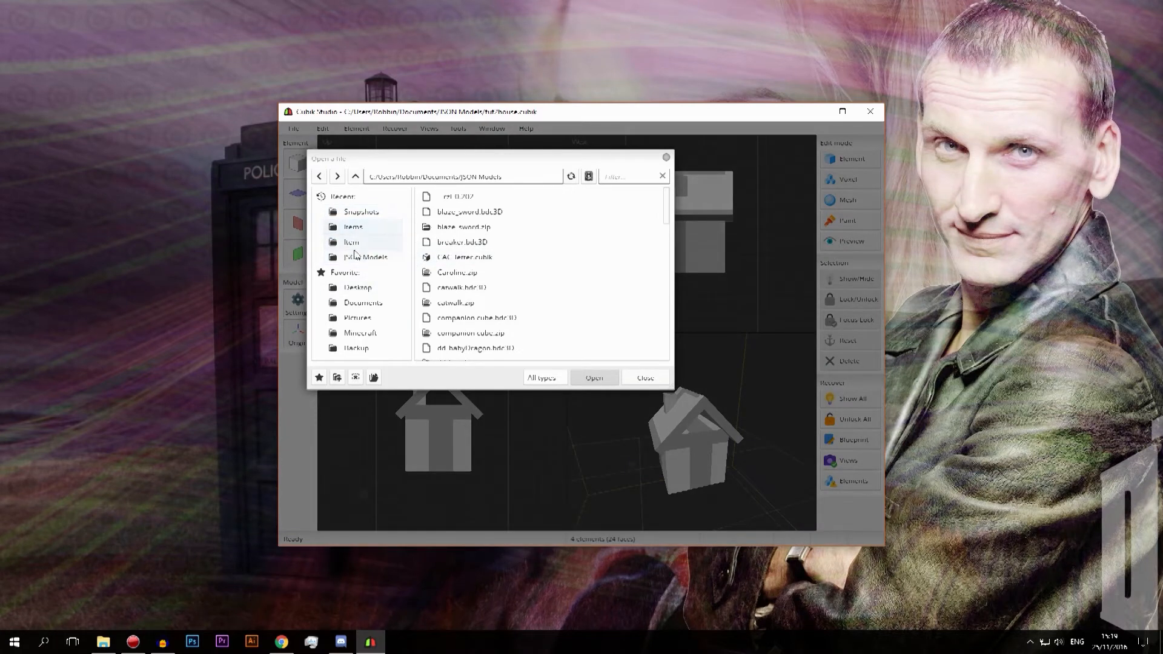
click(367, 257)
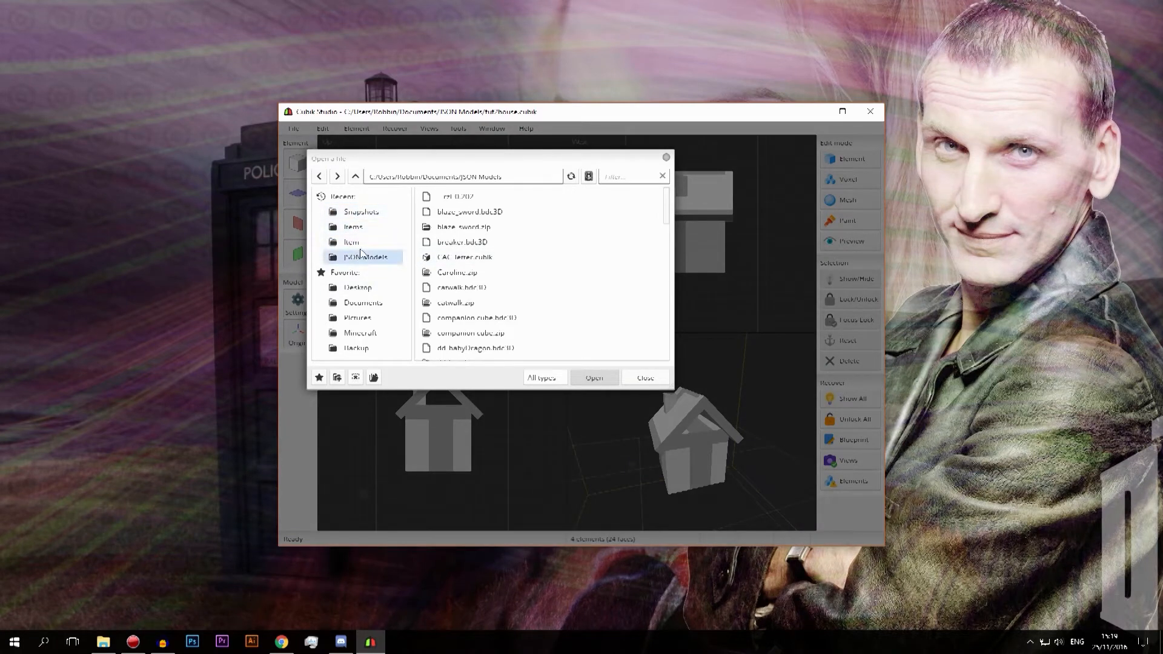
scroll(down, 3)
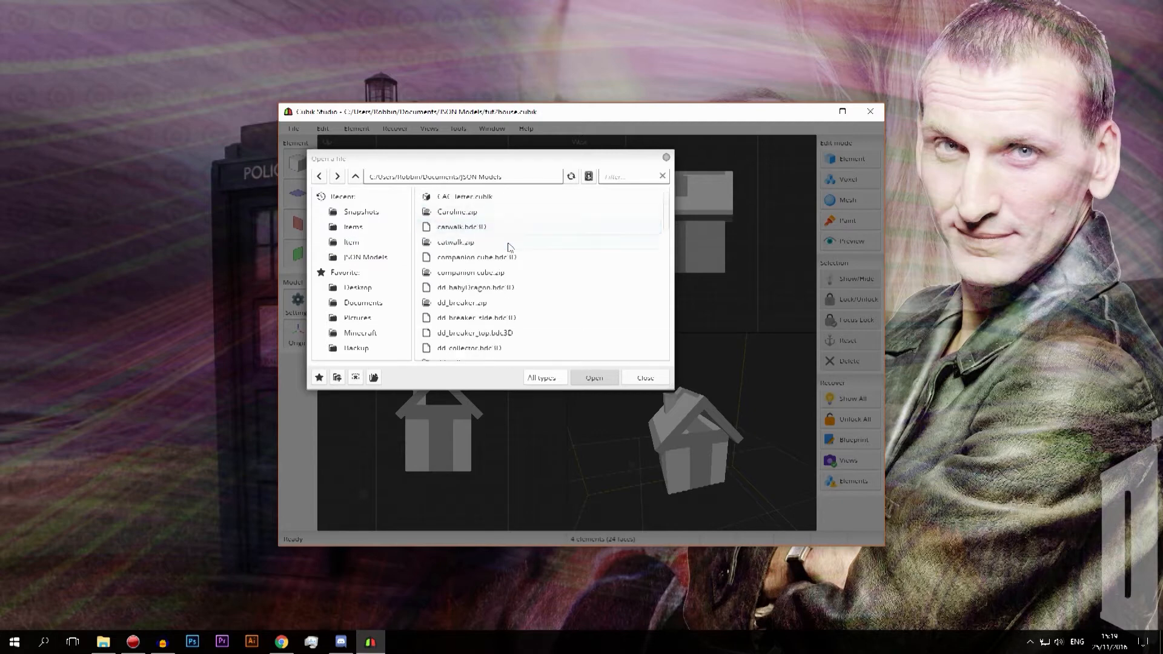
scroll(down, 3)
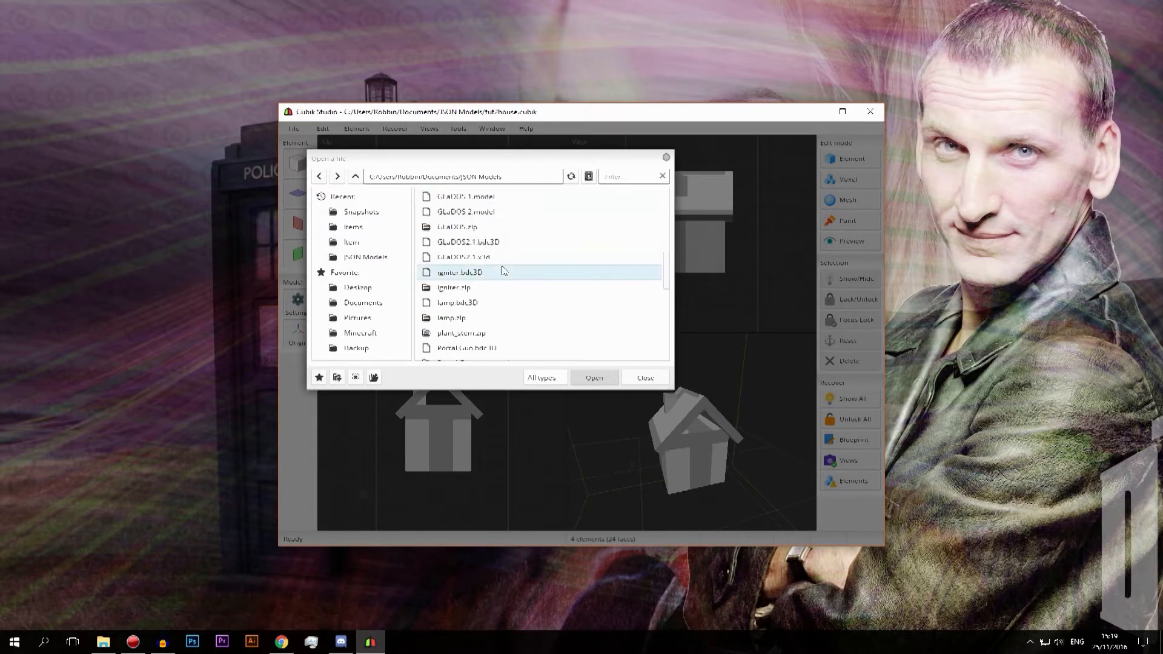
scroll(down, 3)
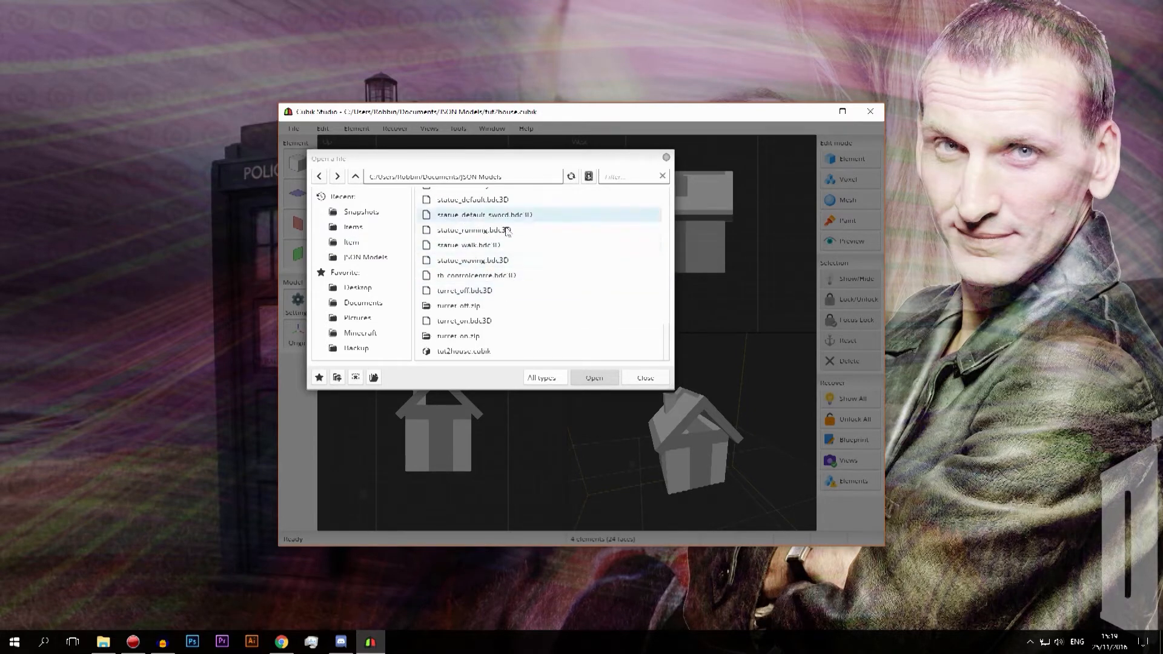
click(461, 351)
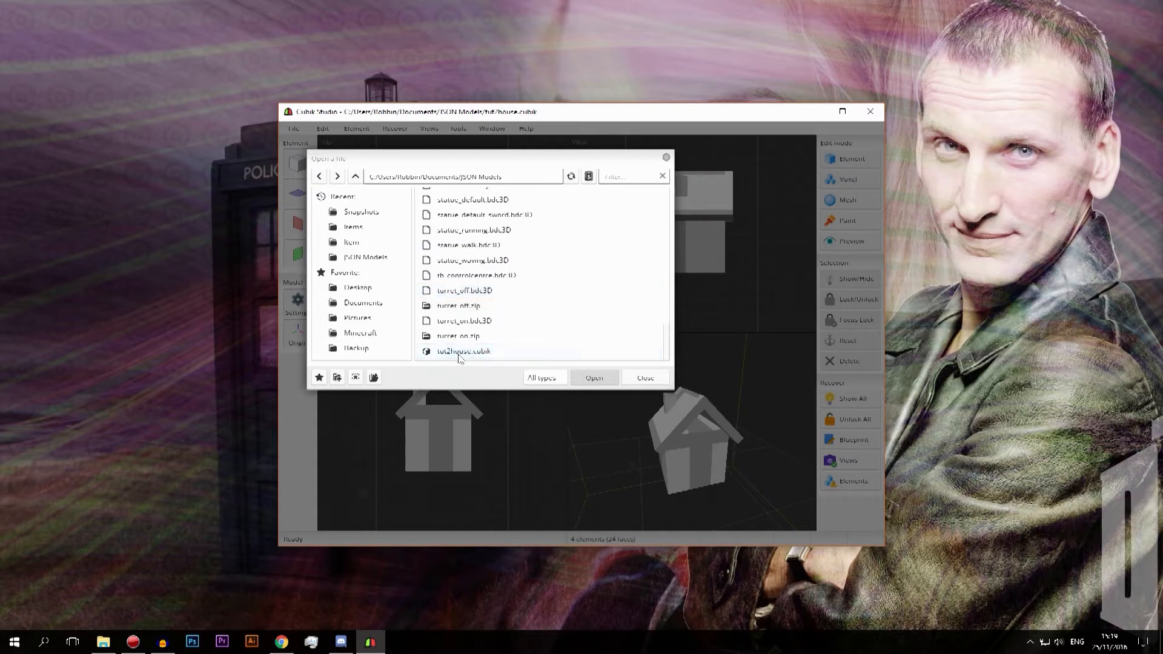
click(462, 352)
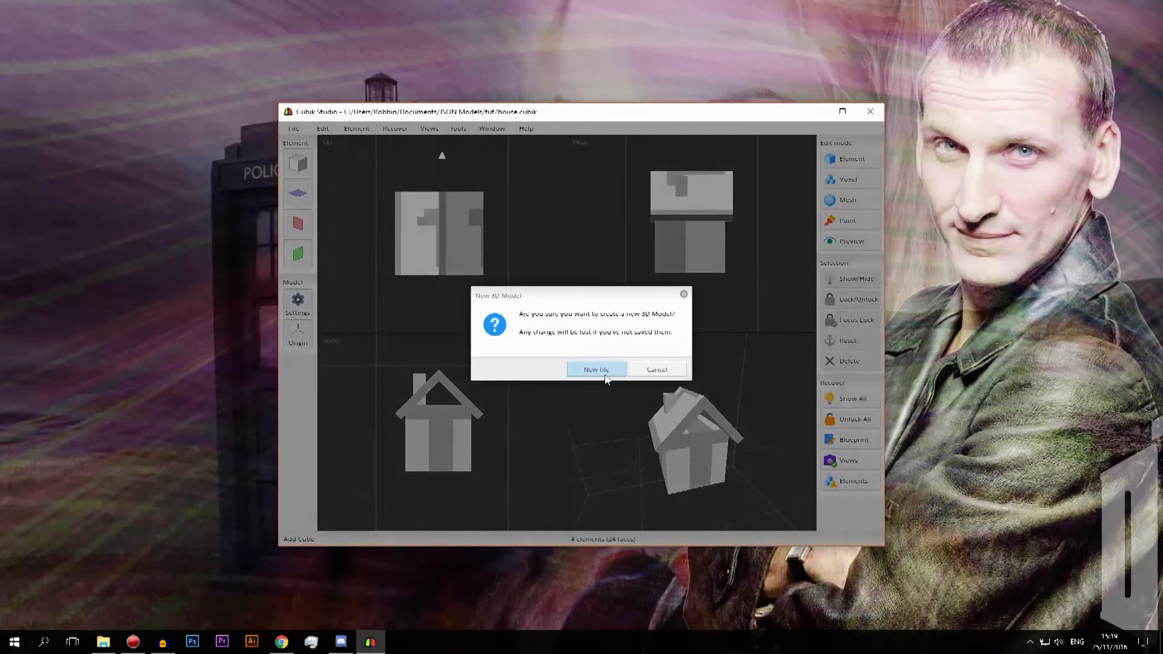
Step: Start a blank model, then browse JSON Models to reopen tut2house.cubik
click(595, 369)
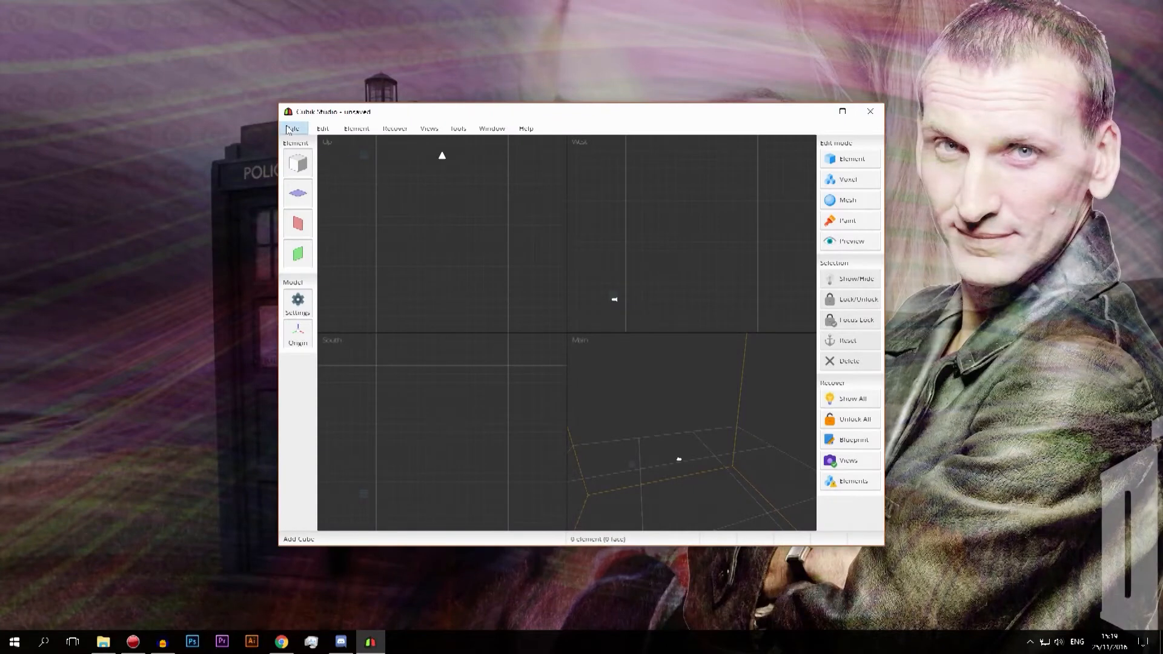
click(293, 129)
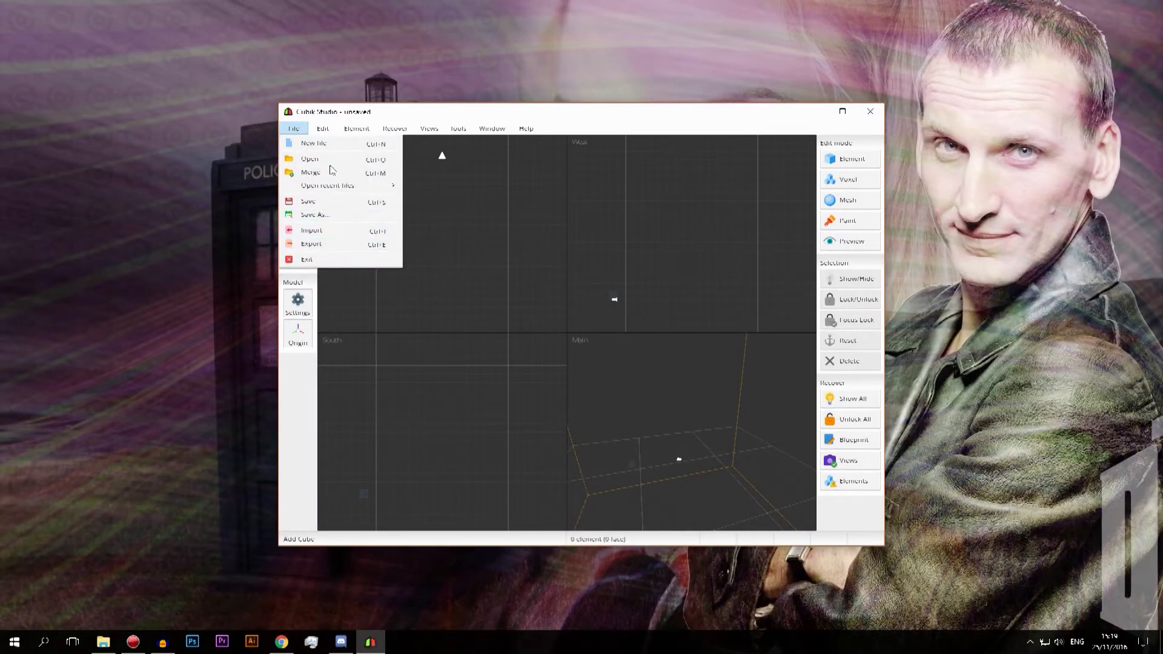
click(309, 159)
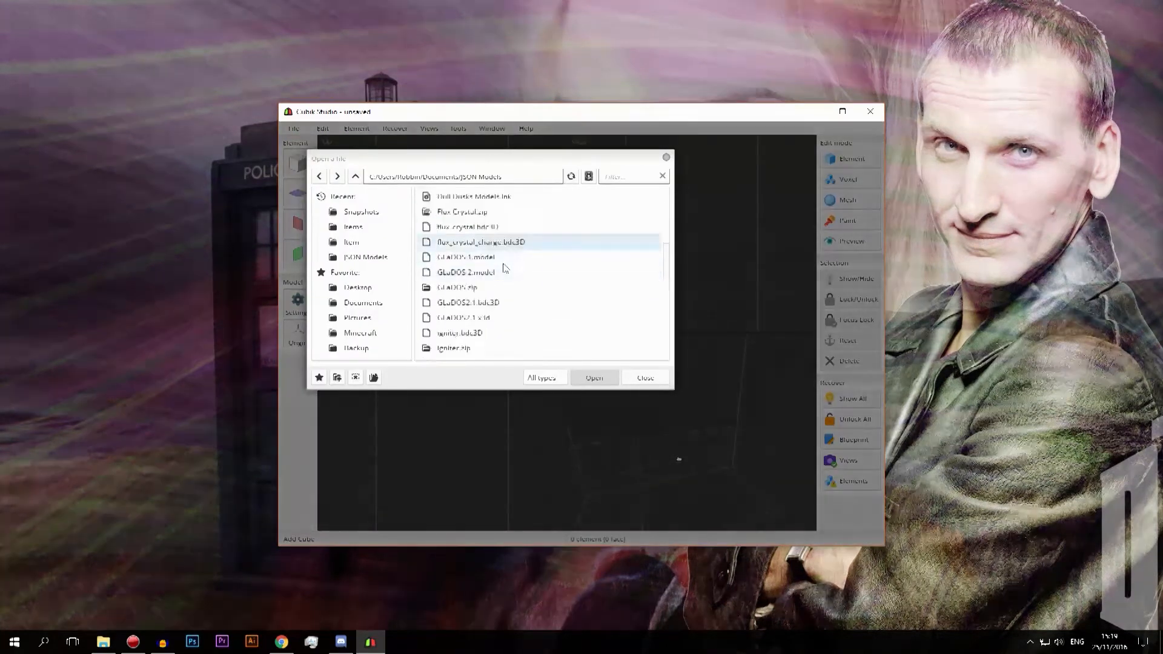
scroll(down, 3)
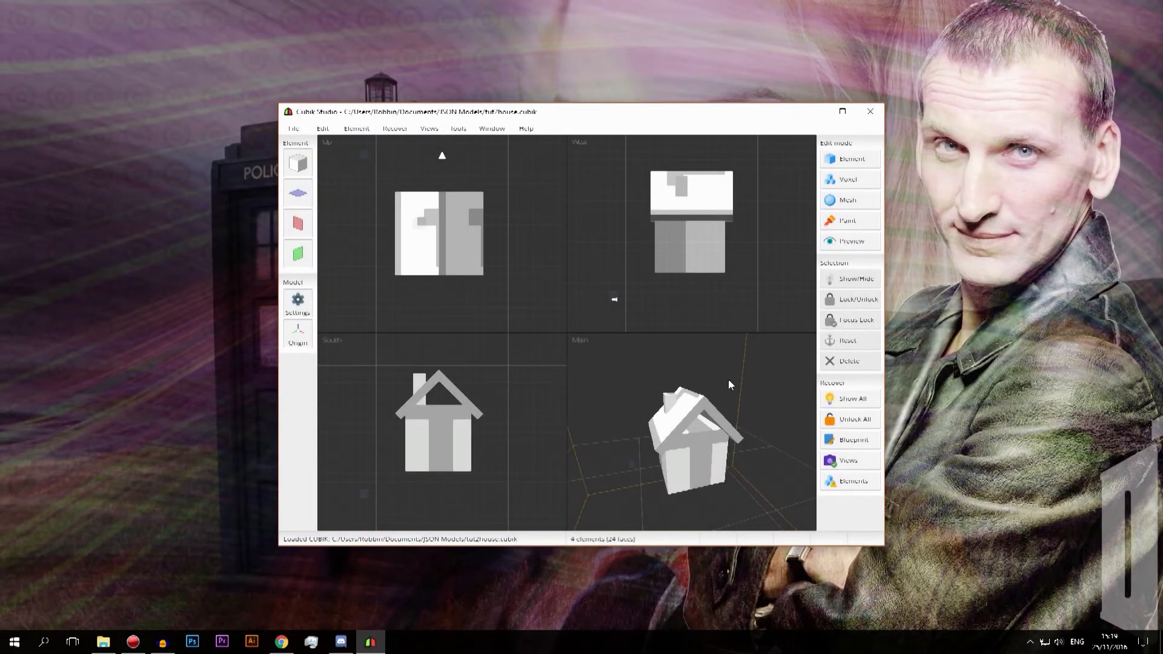
mouse_move(639, 372)
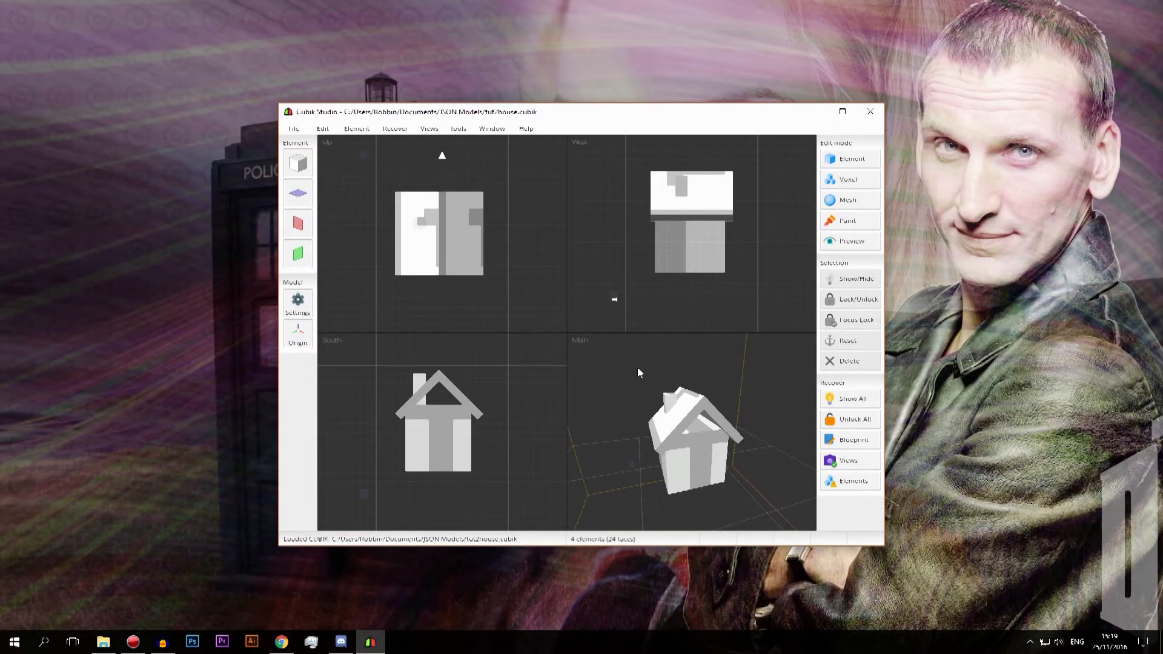
mouse_move(315, 154)
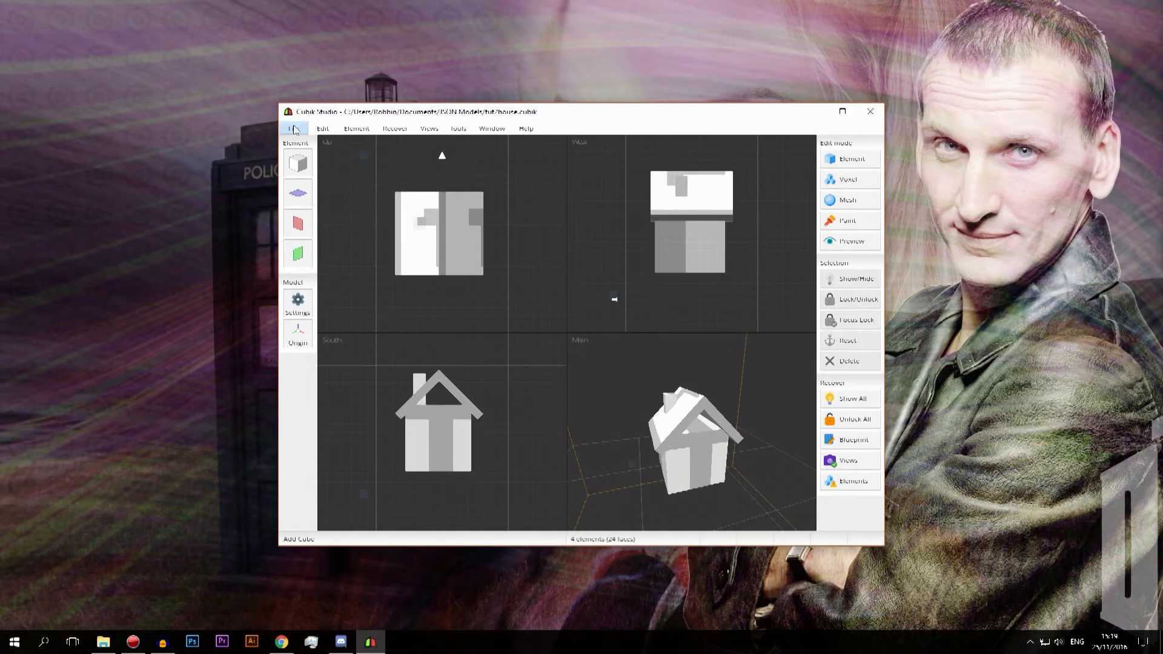
Step: Start an export of the house model and choose the JSON: Minecraft model format
click(293, 128)
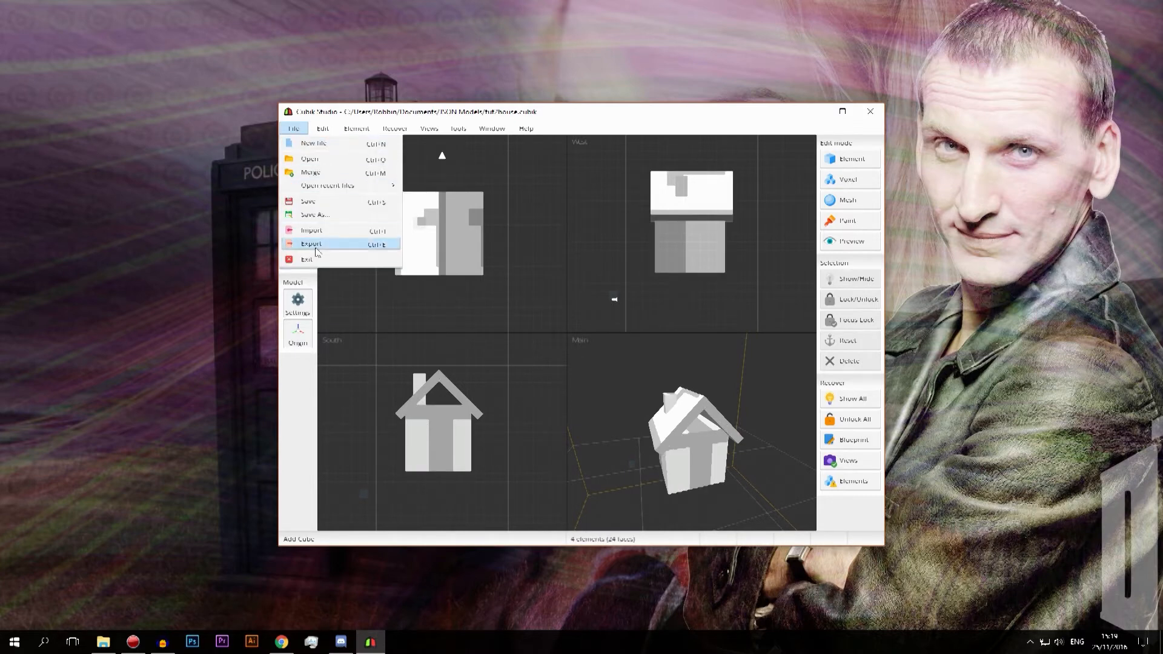
click(311, 243)
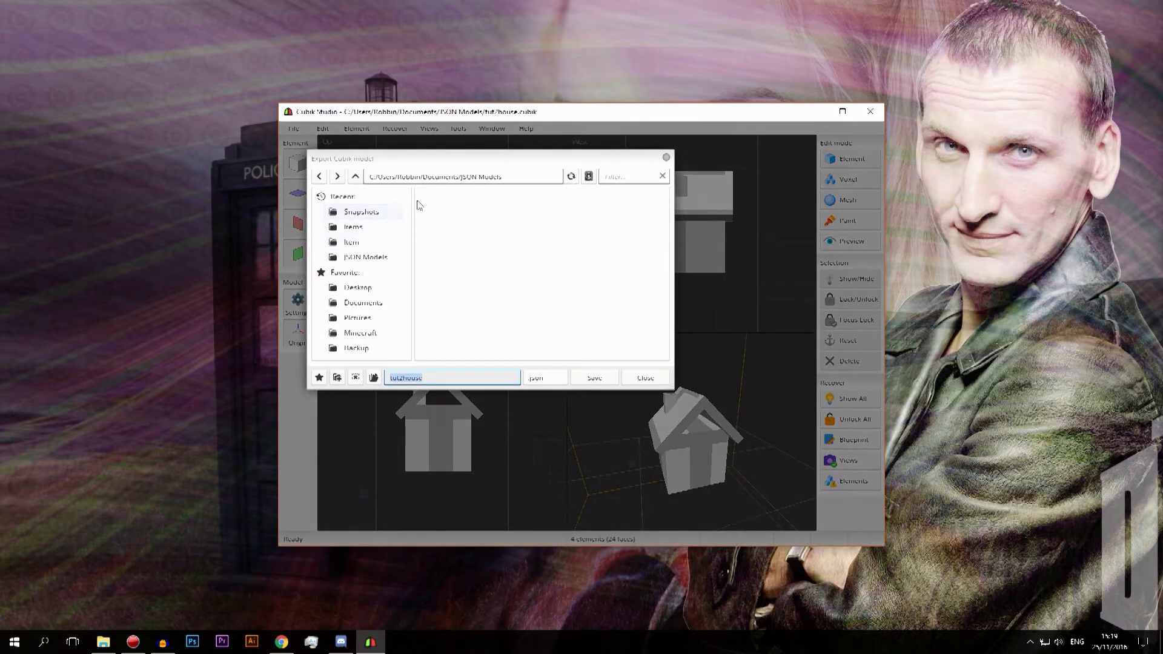
mouse_move(434, 230)
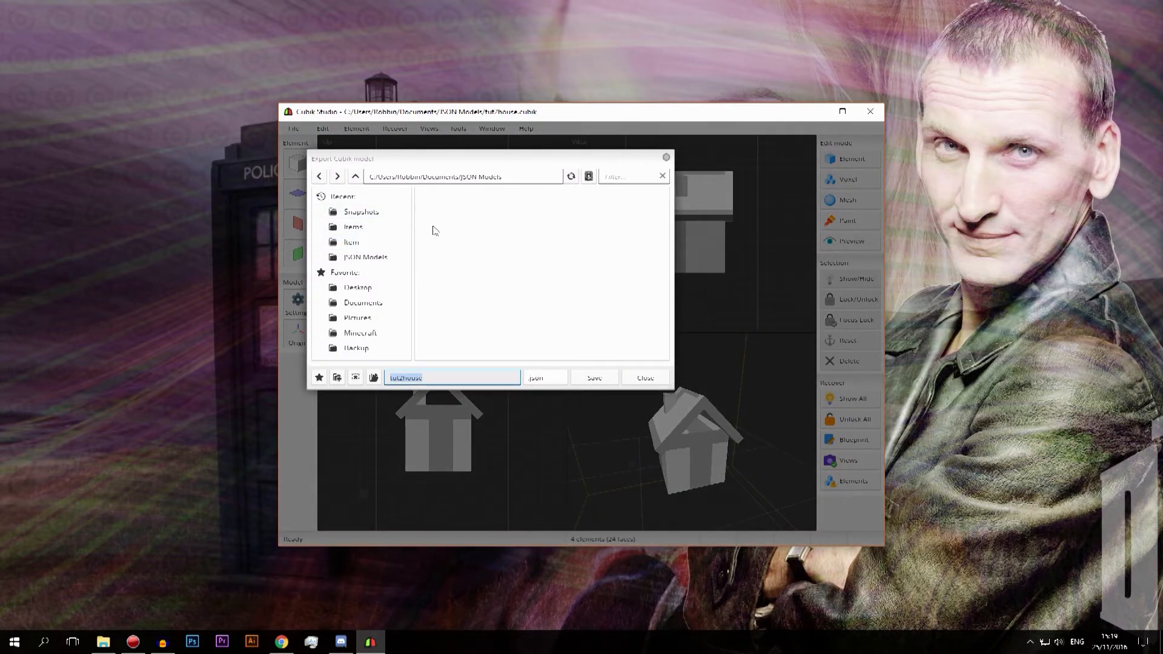
click(363, 242)
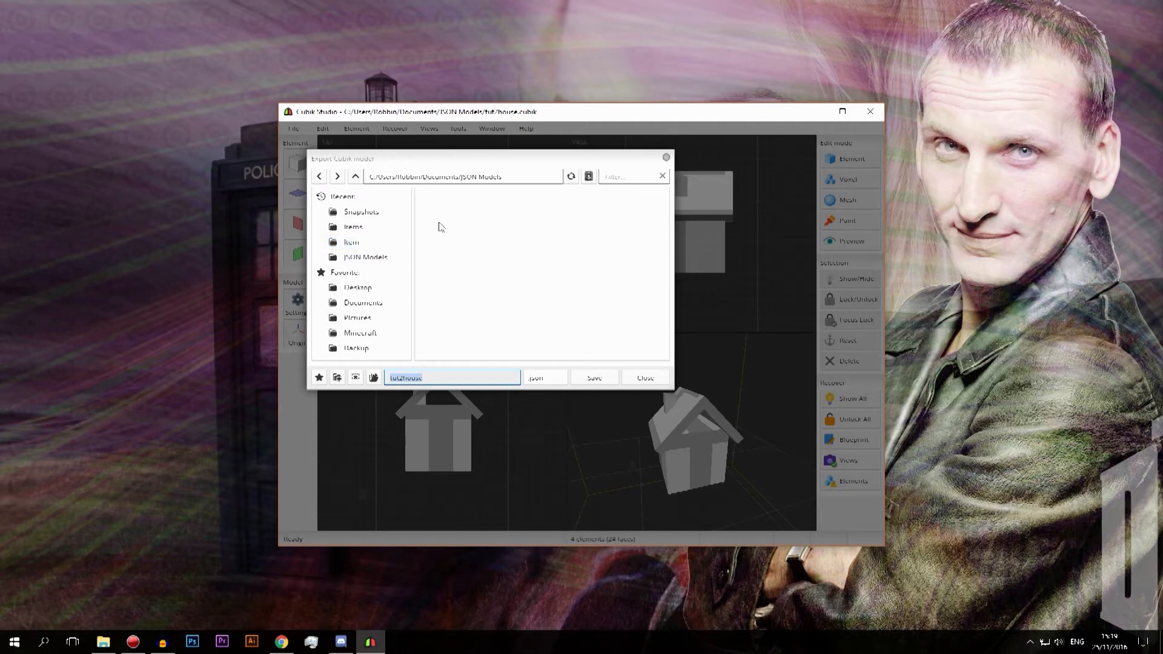
mouse_move(471, 275)
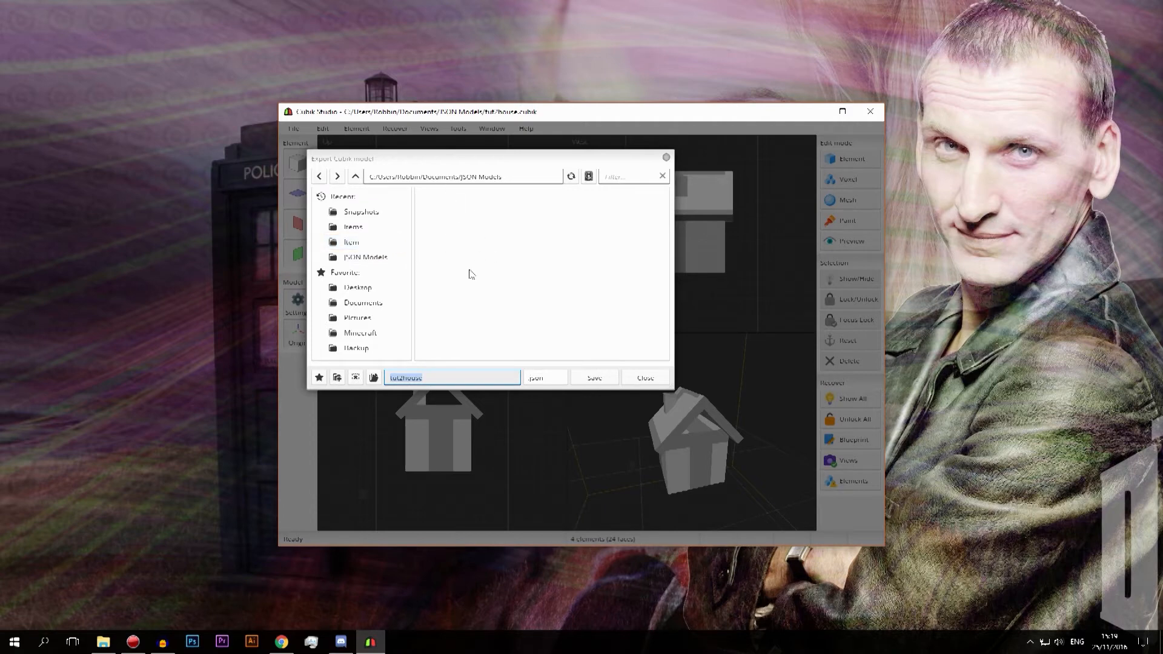
mouse_move(536, 389)
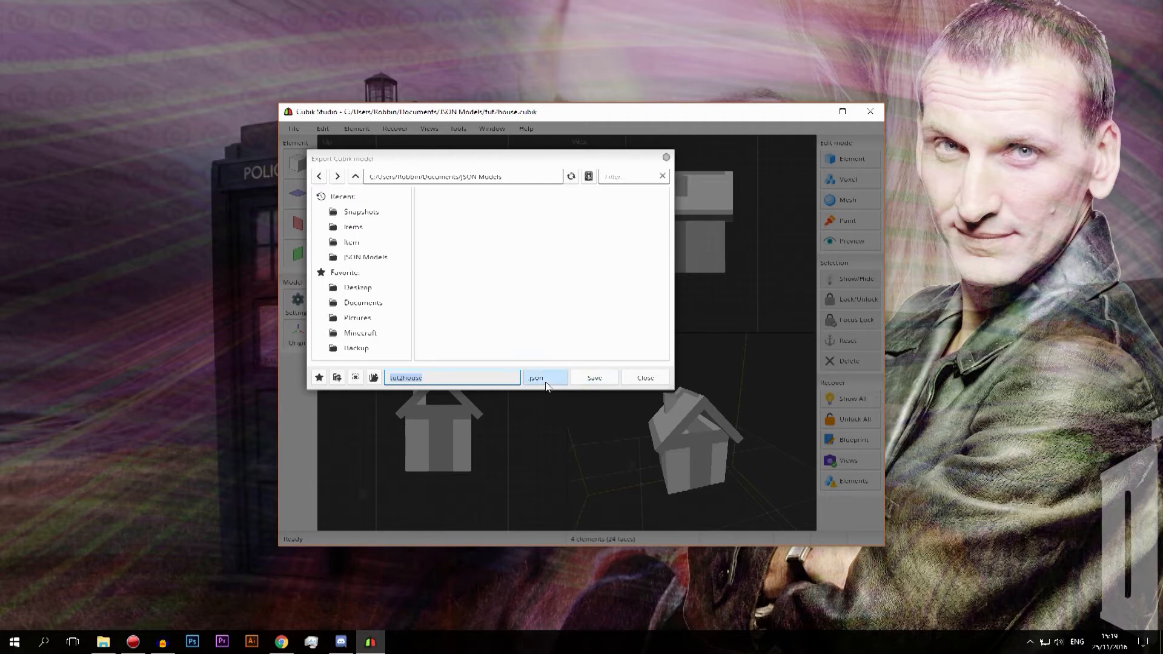
click(543, 378)
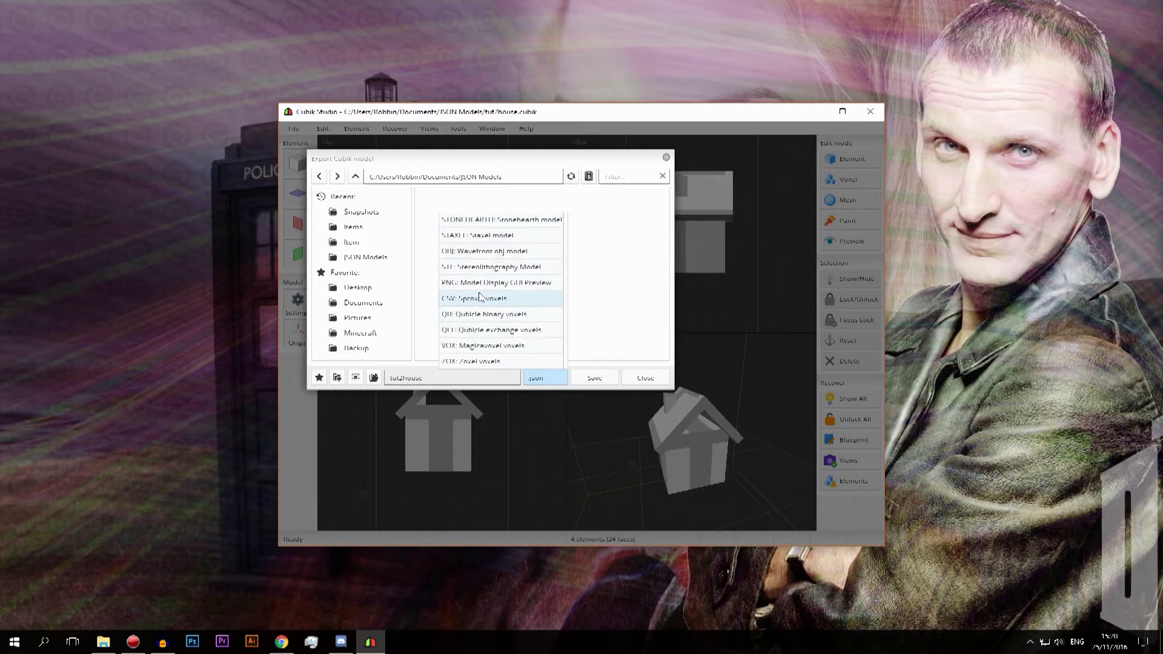
scroll(up, 3)
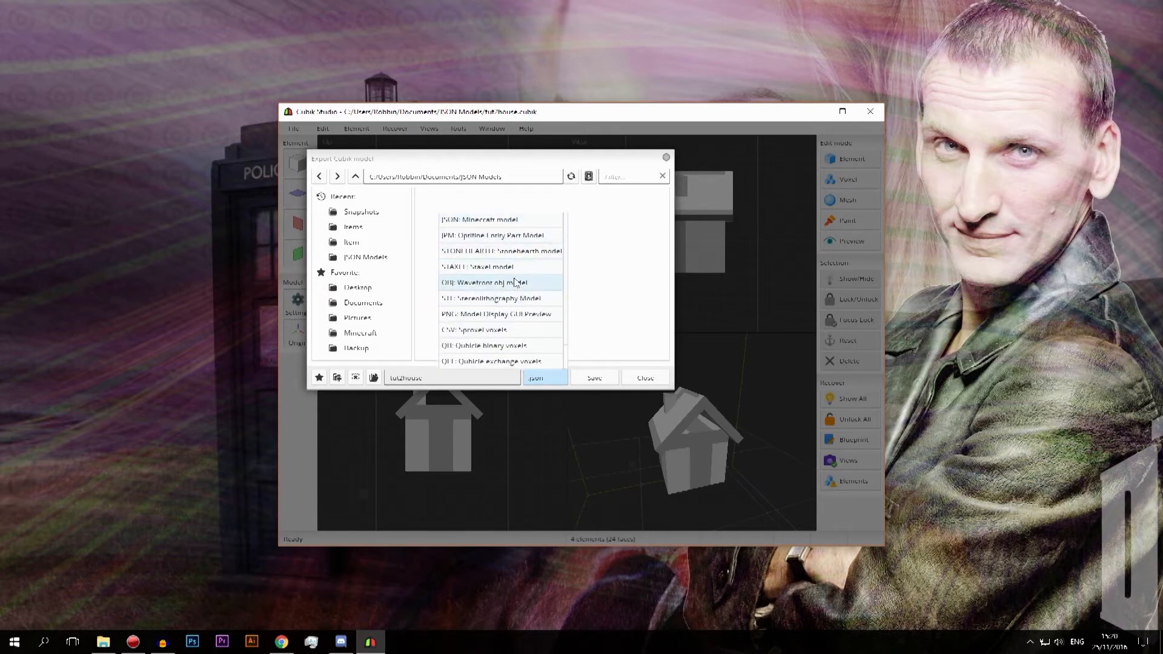
click(500, 219)
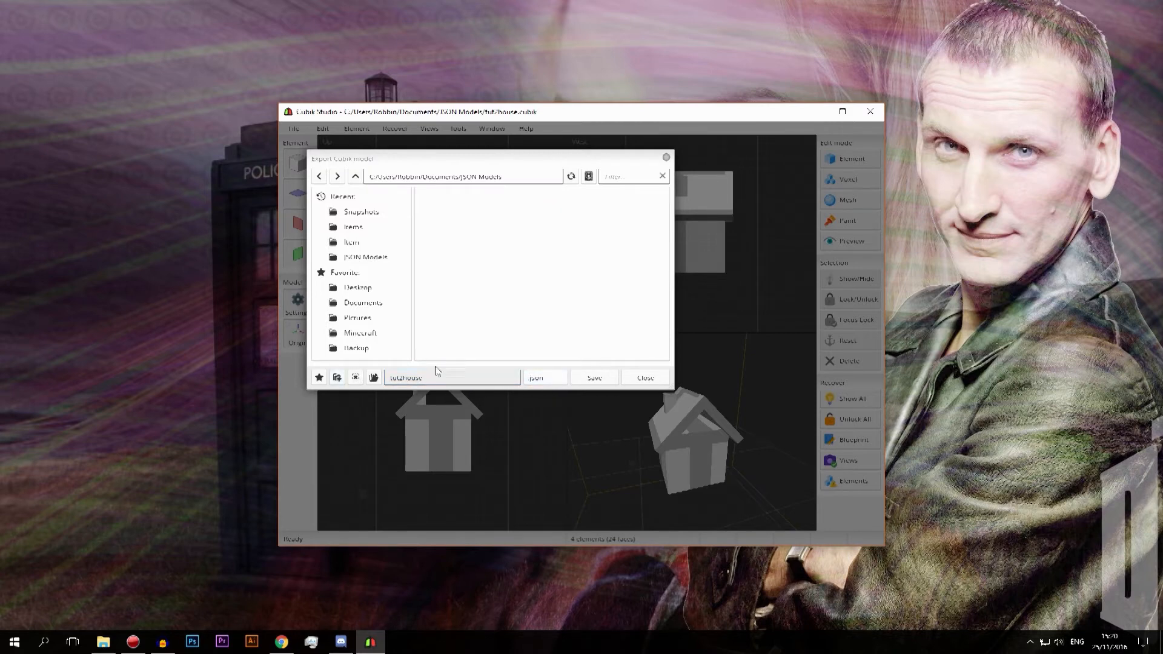
mouse_move(548, 389)
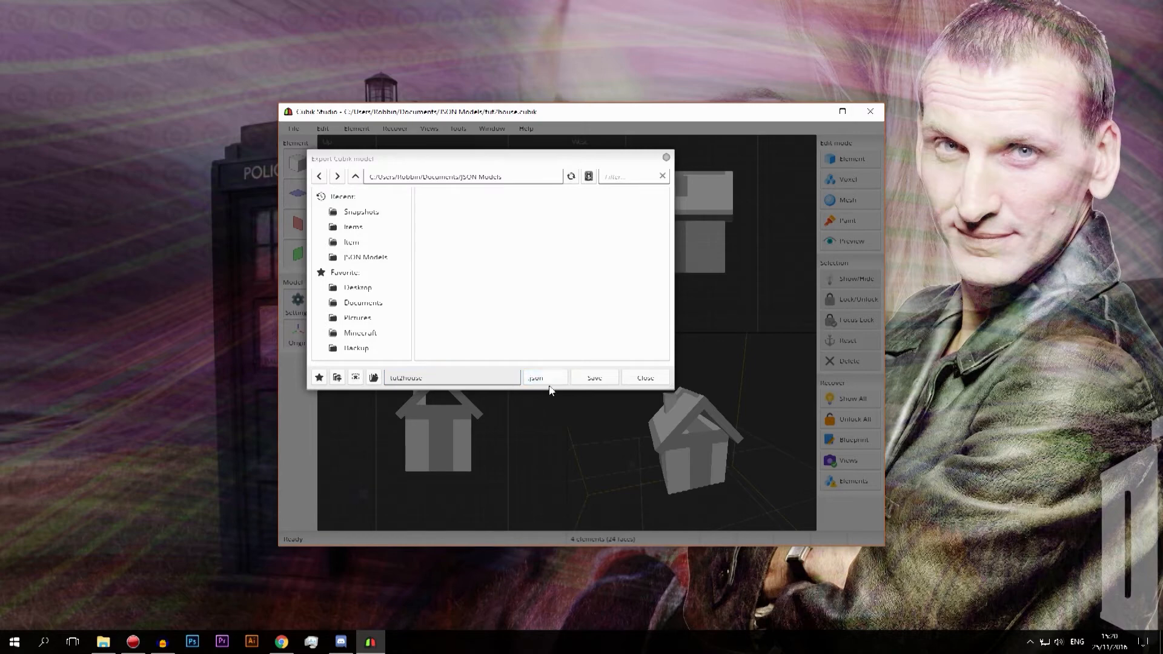
Step: Keep JSON Models as destination and append 101 to the export name tut2house
click(544, 378)
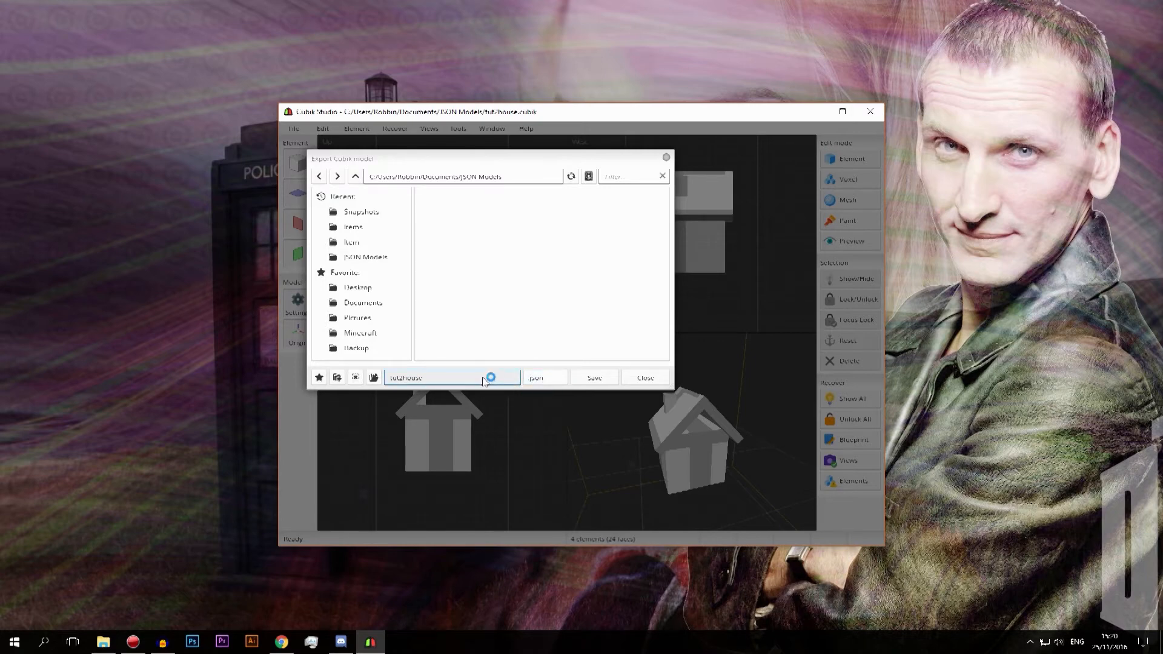
click(366, 256)
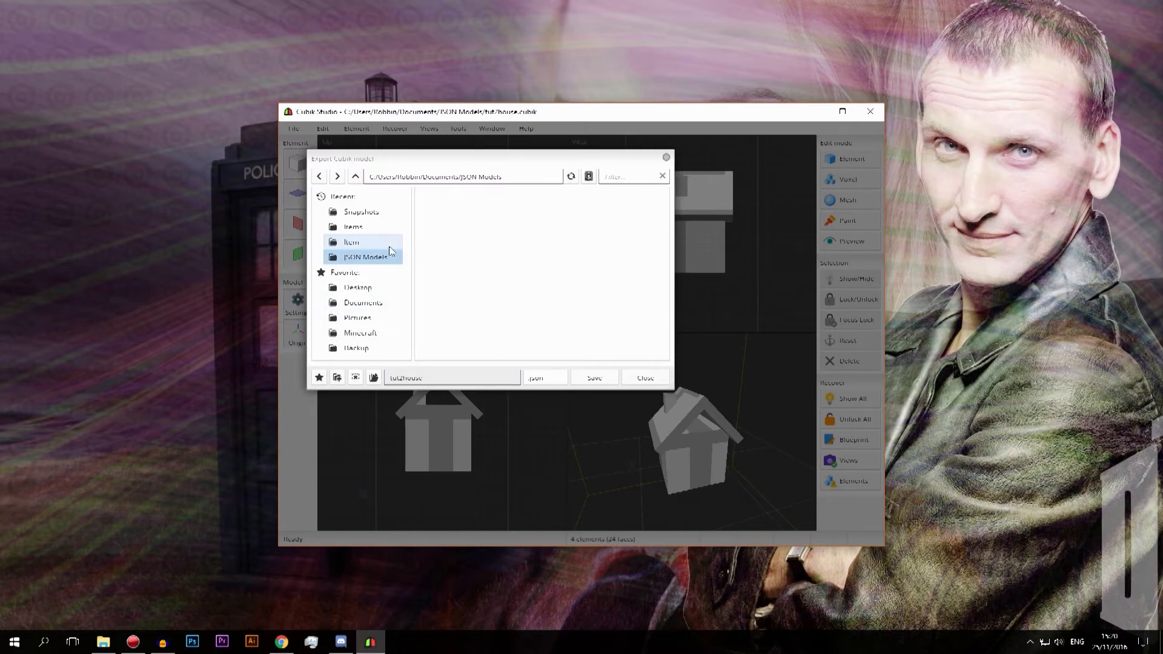
click(363, 256)
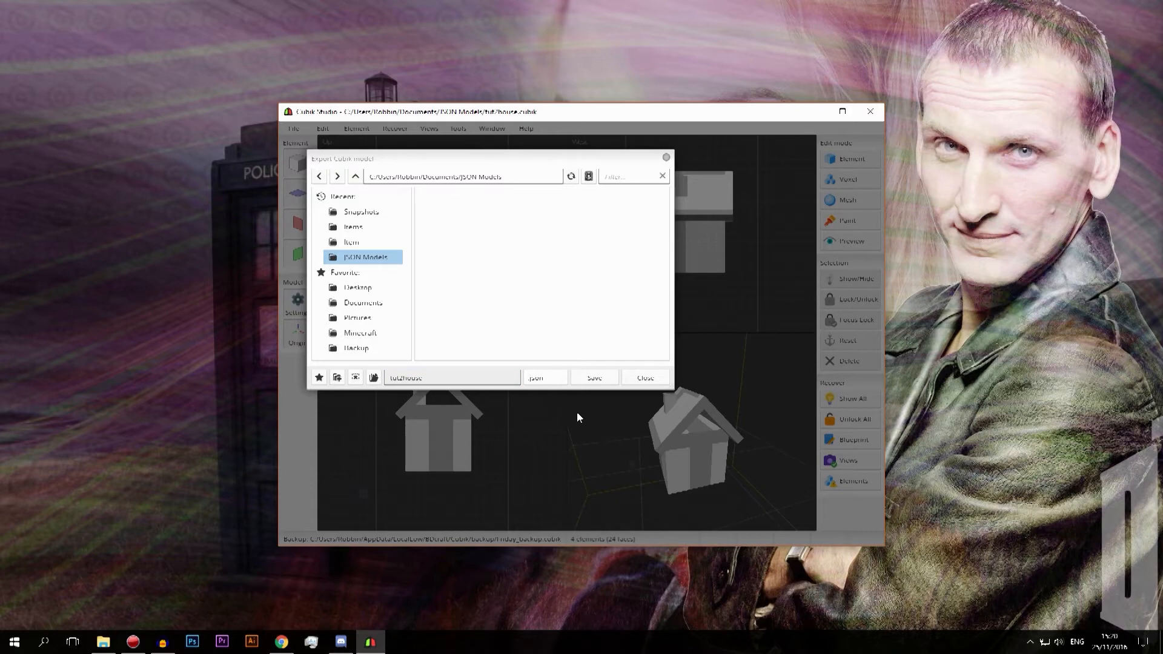
click(450, 378)
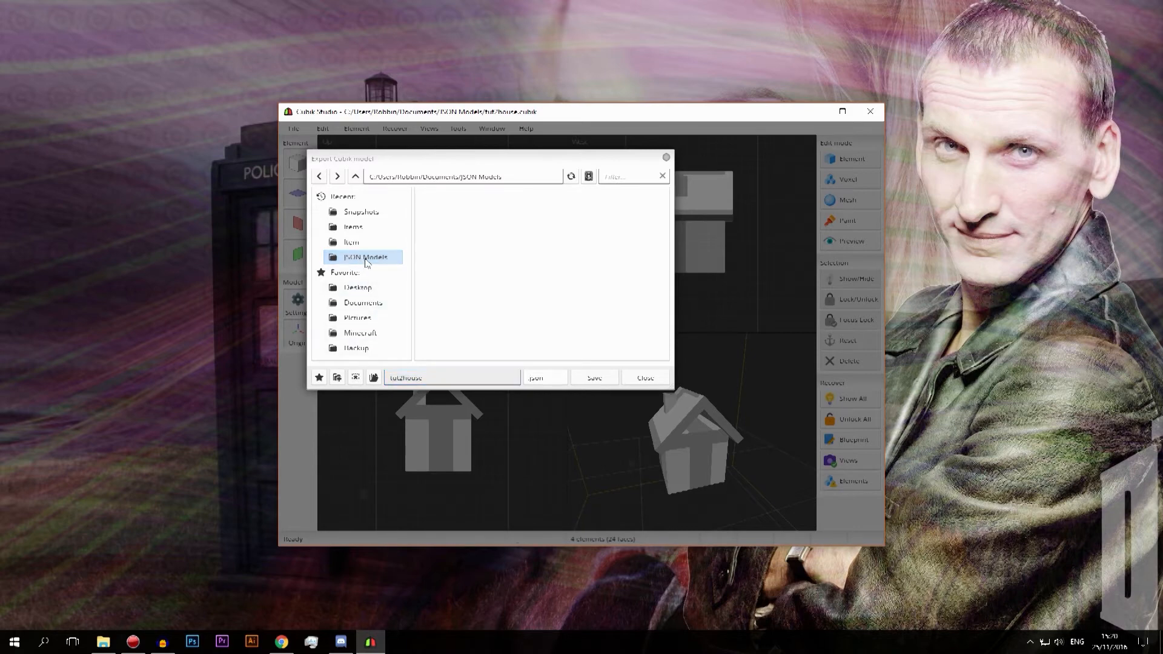
click(452, 378)
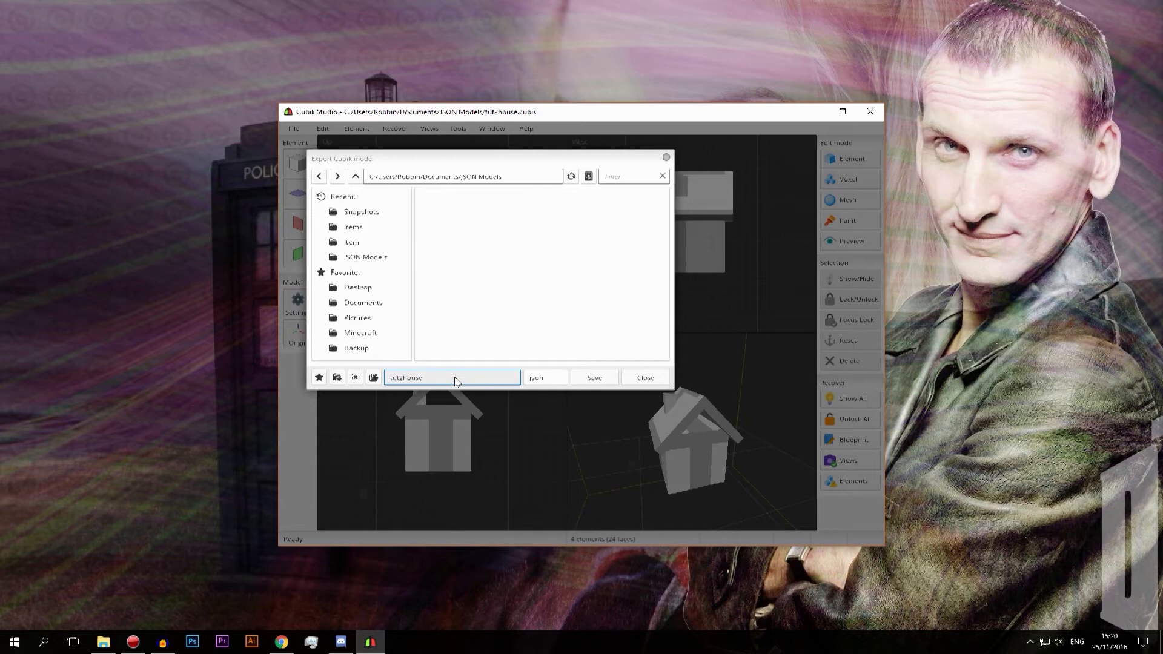
text(TU)
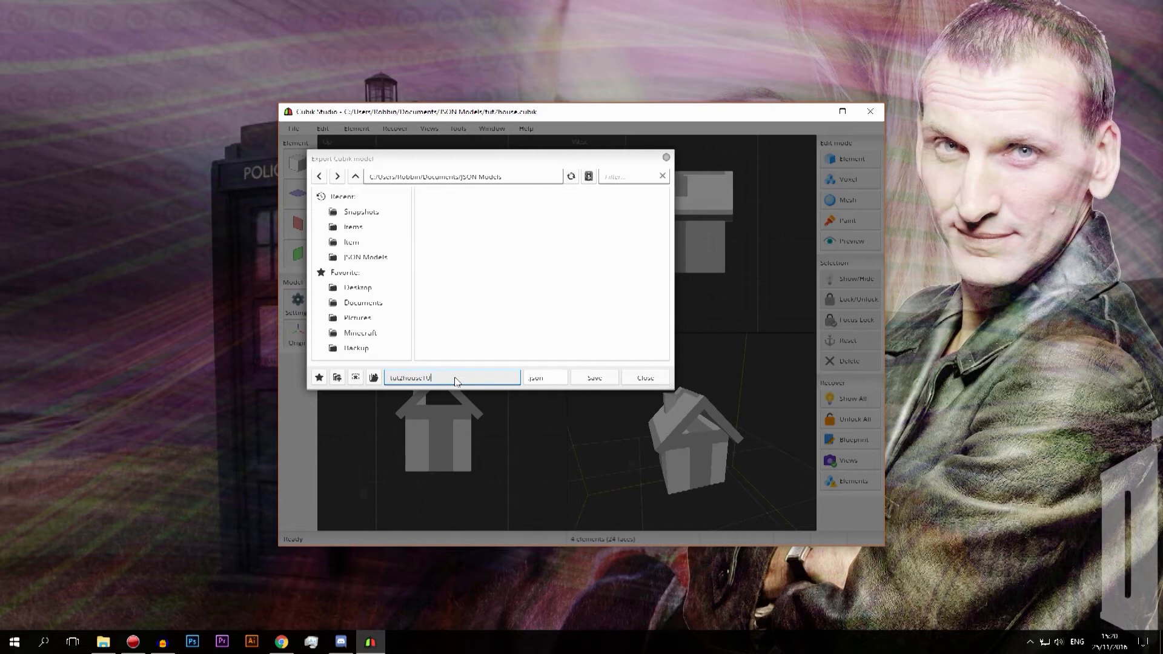
key(BackSpace)
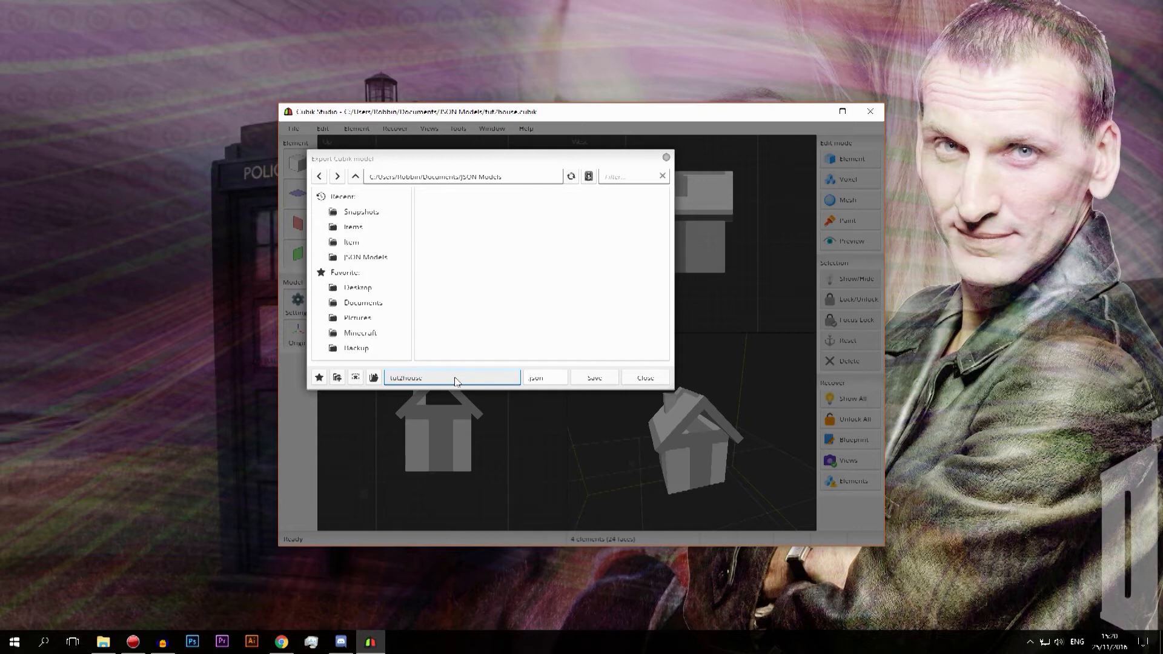
text(101)
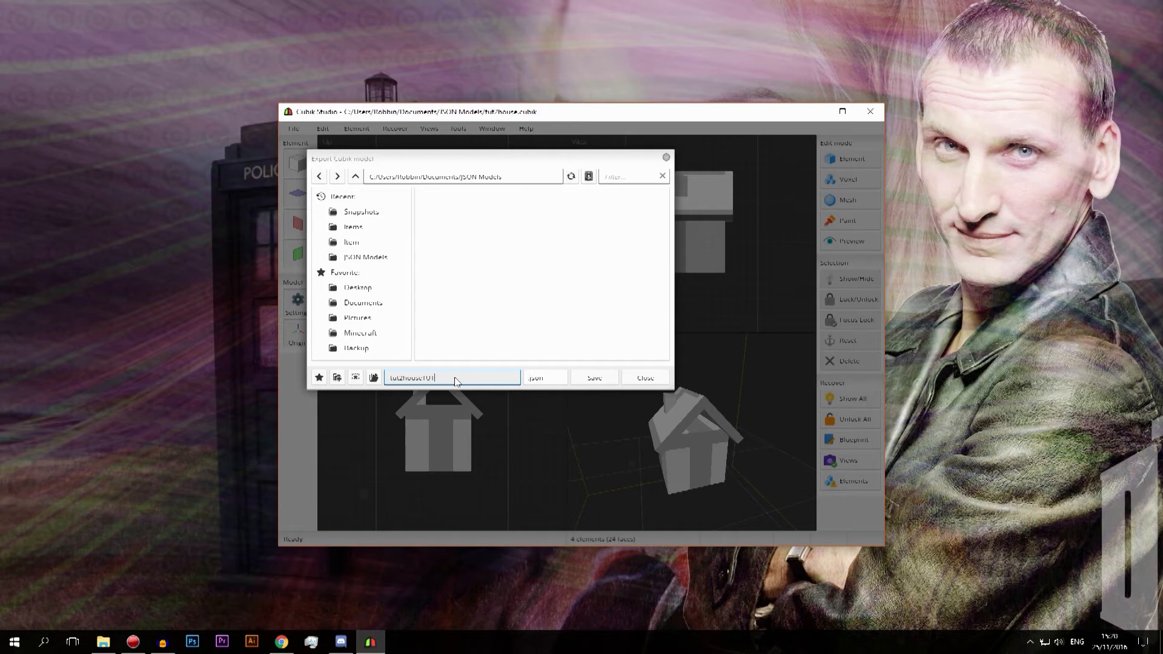
Step: Export tut2house101 as Minecraft JSON, triggering the no-texture warning
click(592, 378)
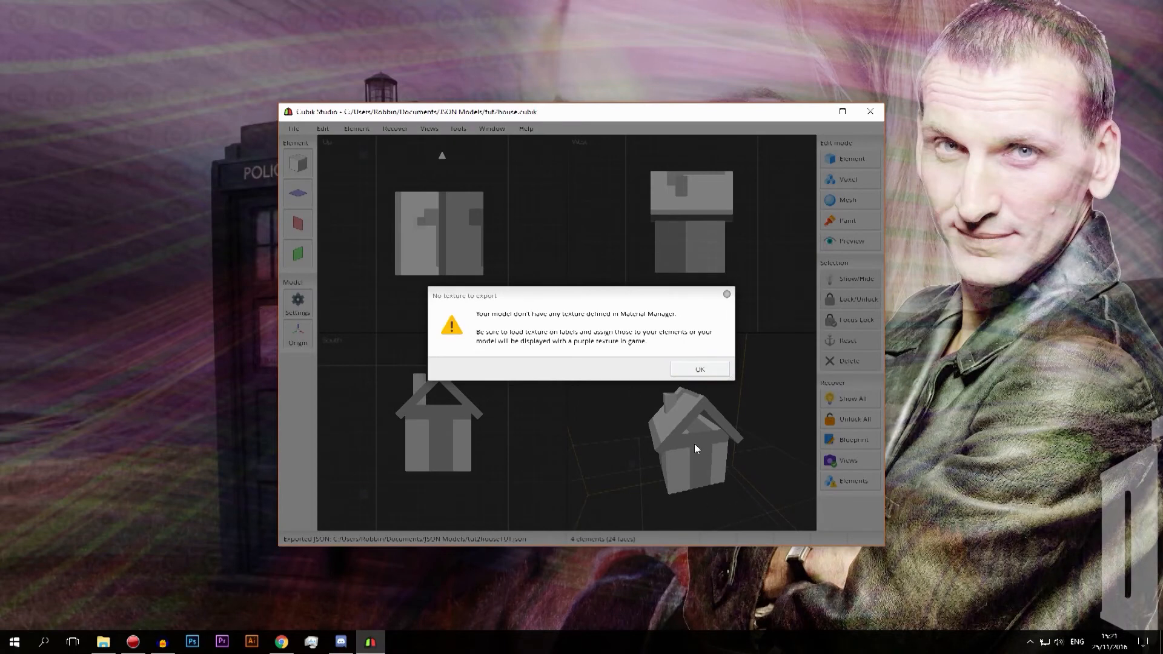
mouse_move(671, 453)
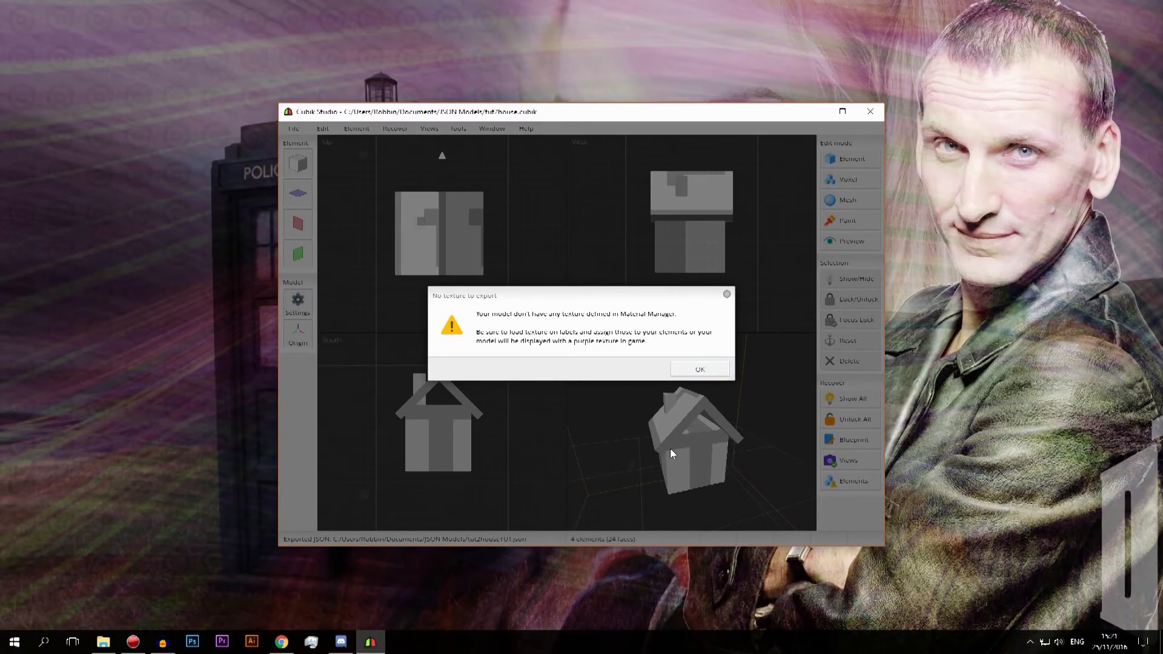
mouse_move(492, 407)
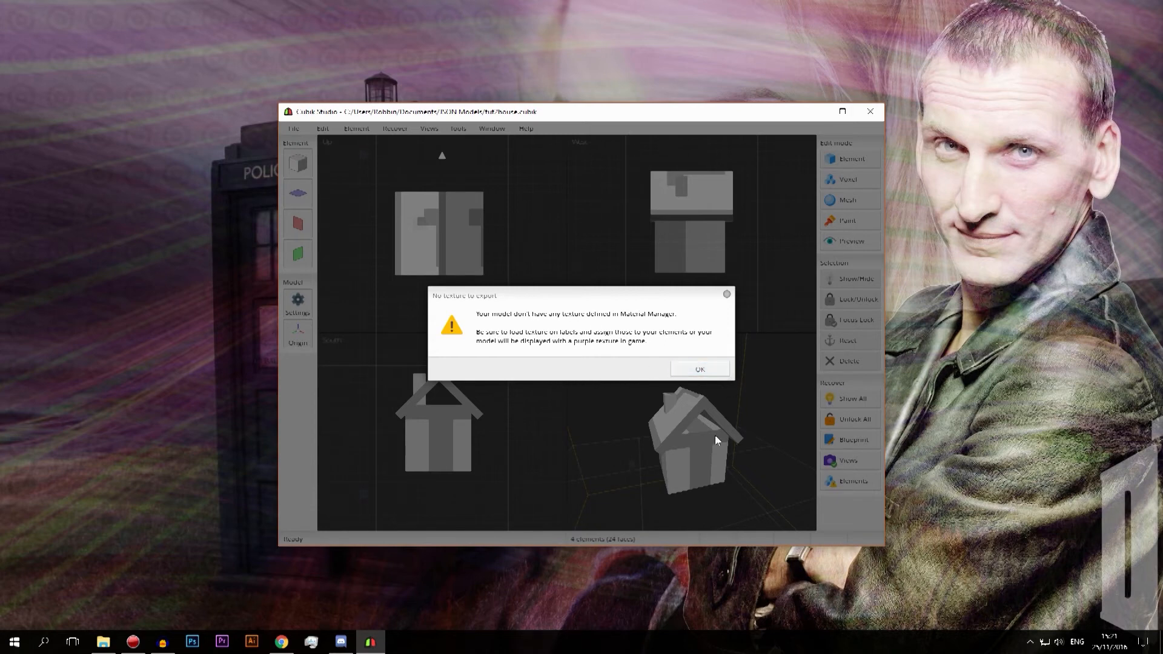
mouse_move(737, 403)
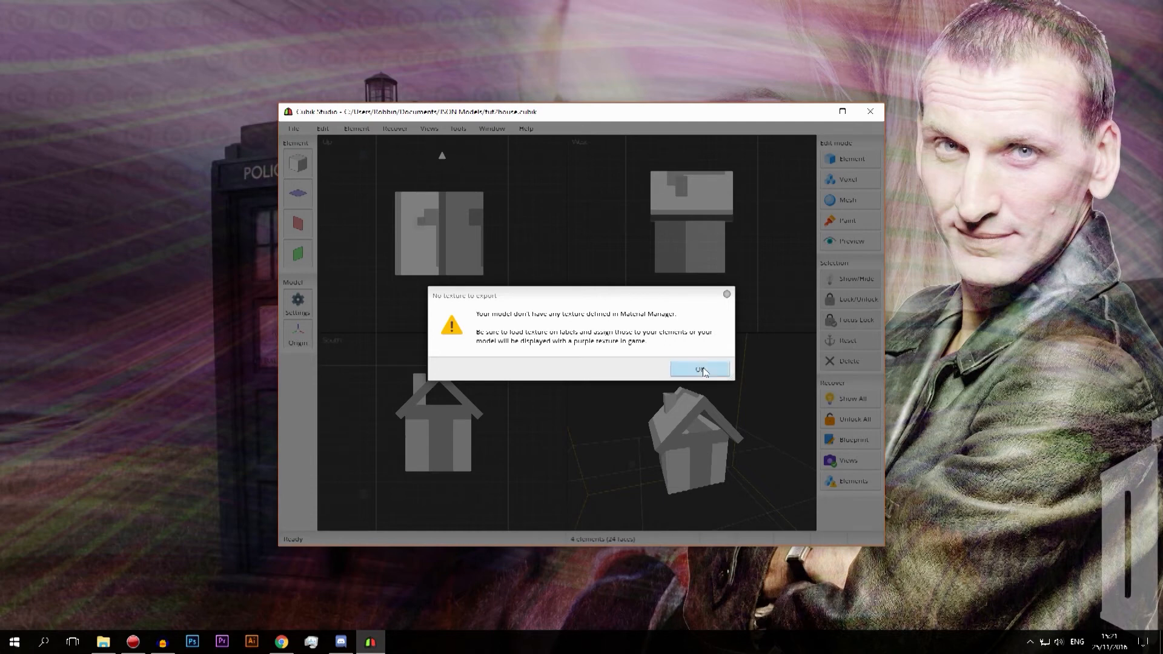
Step: Dismiss the no-texture warning and look over the viewports and Resource panel
click(699, 369)
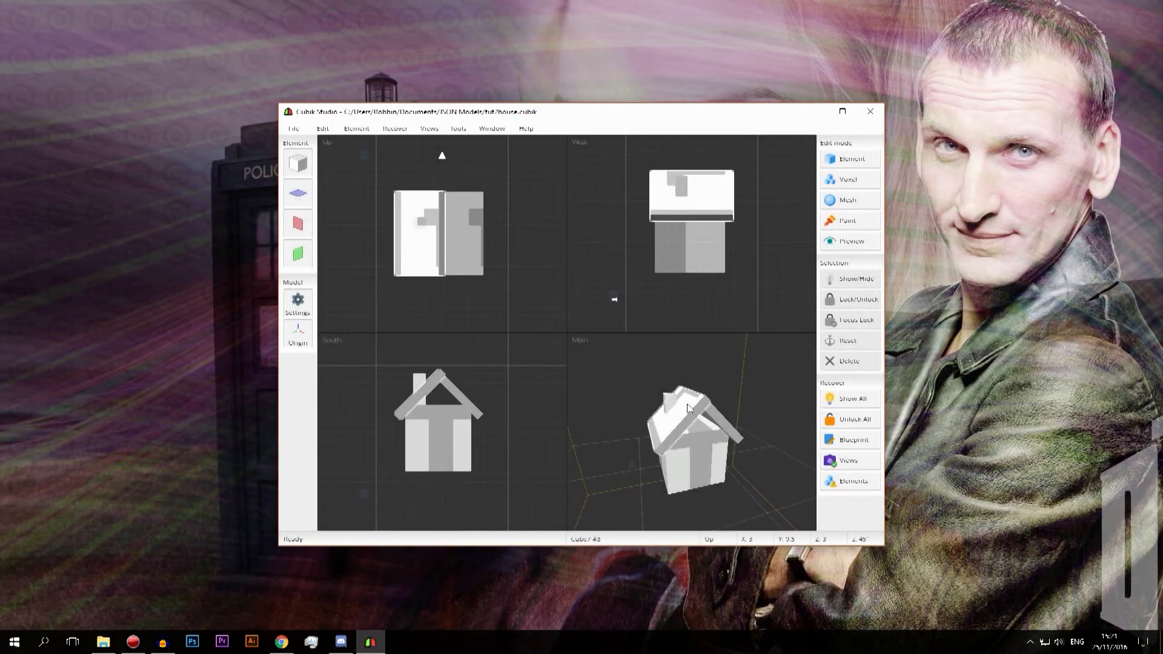
click(854, 419)
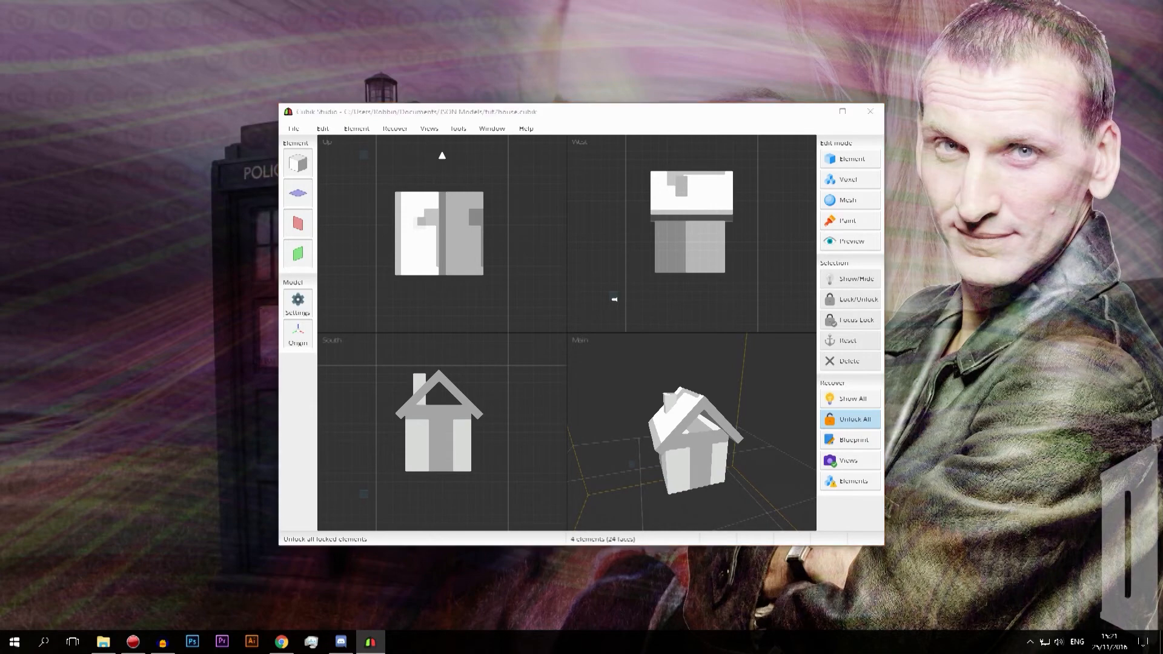
click(102, 640)
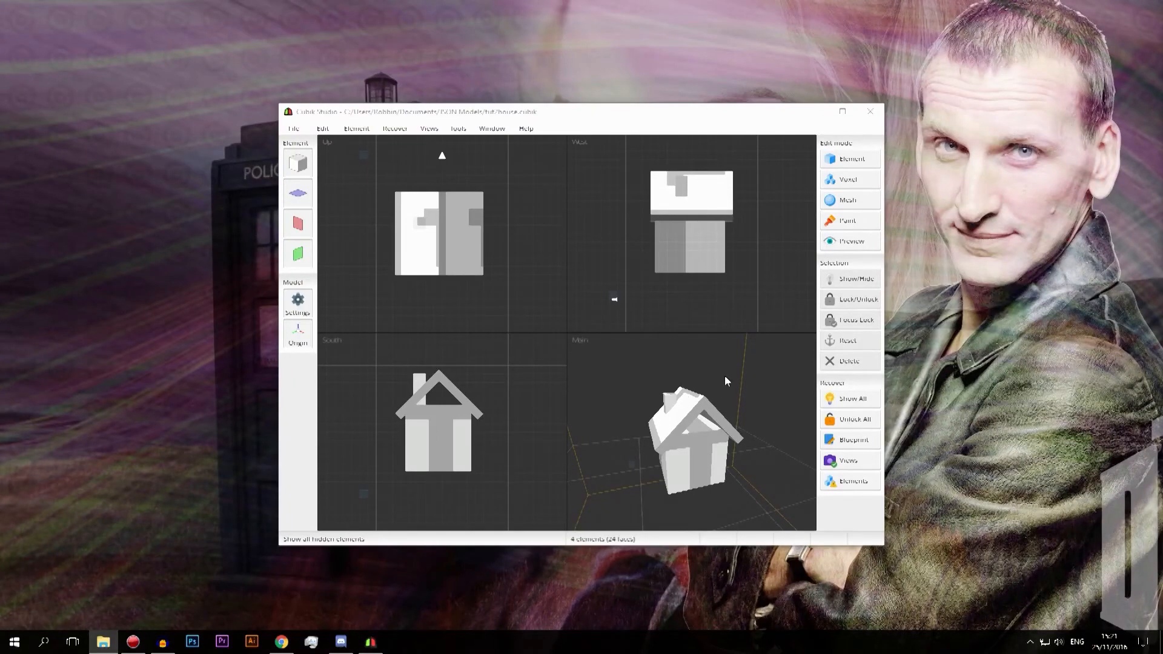
mouse_move(682, 422)
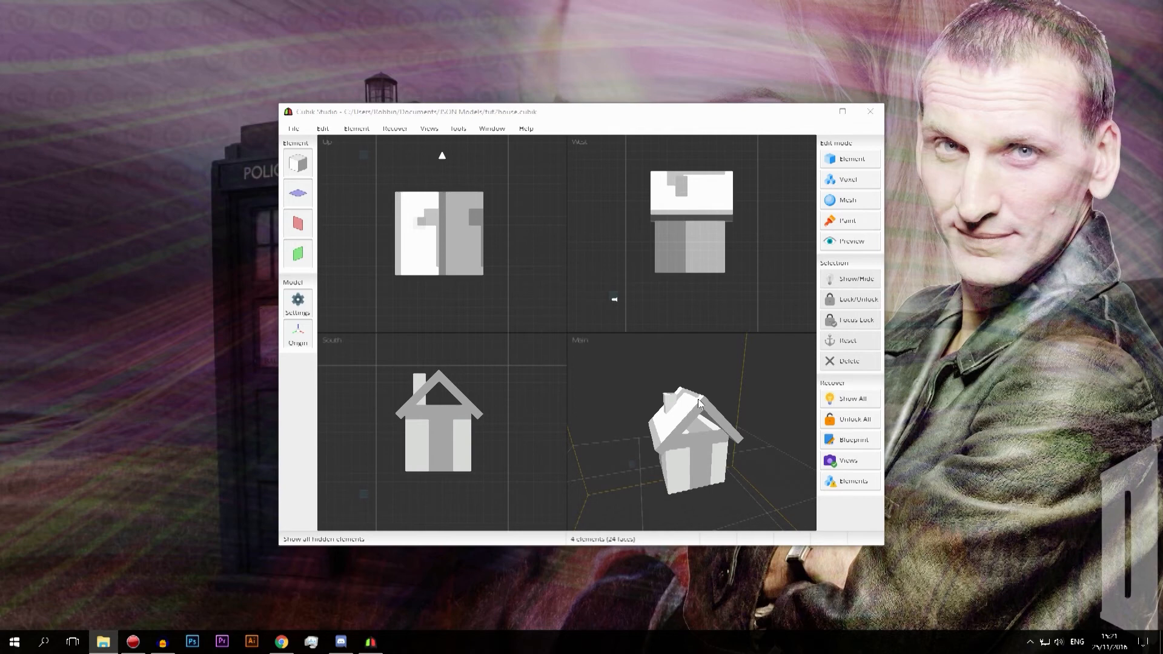
mouse_move(756, 438)
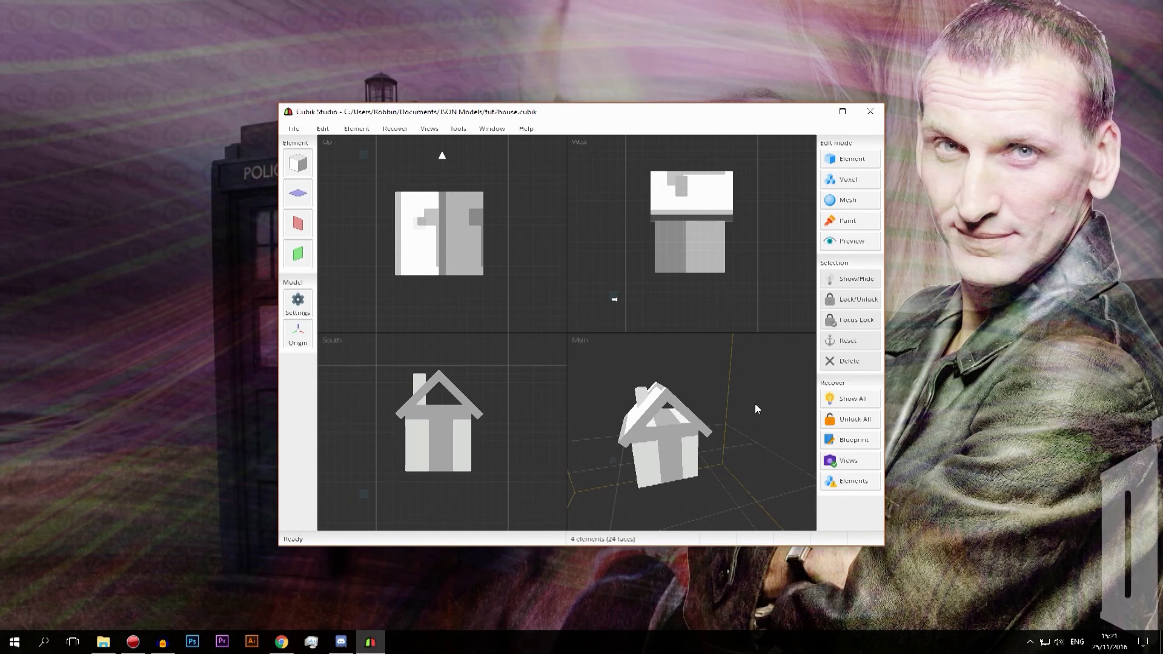
mouse_move(724, 407)
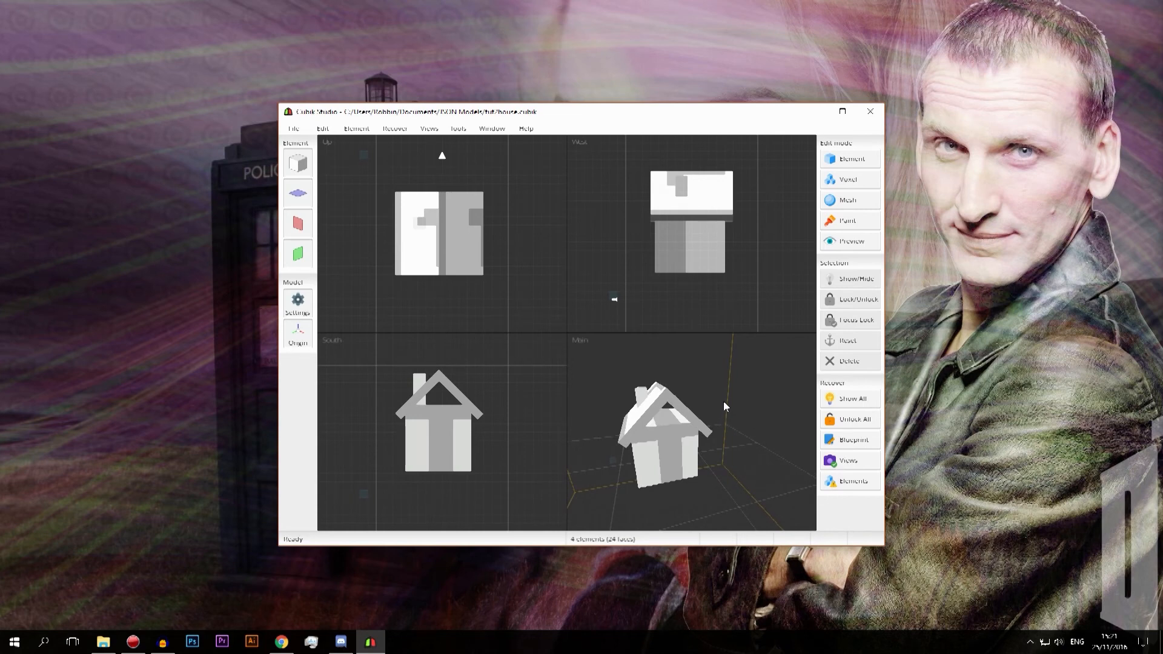
mouse_move(636, 379)
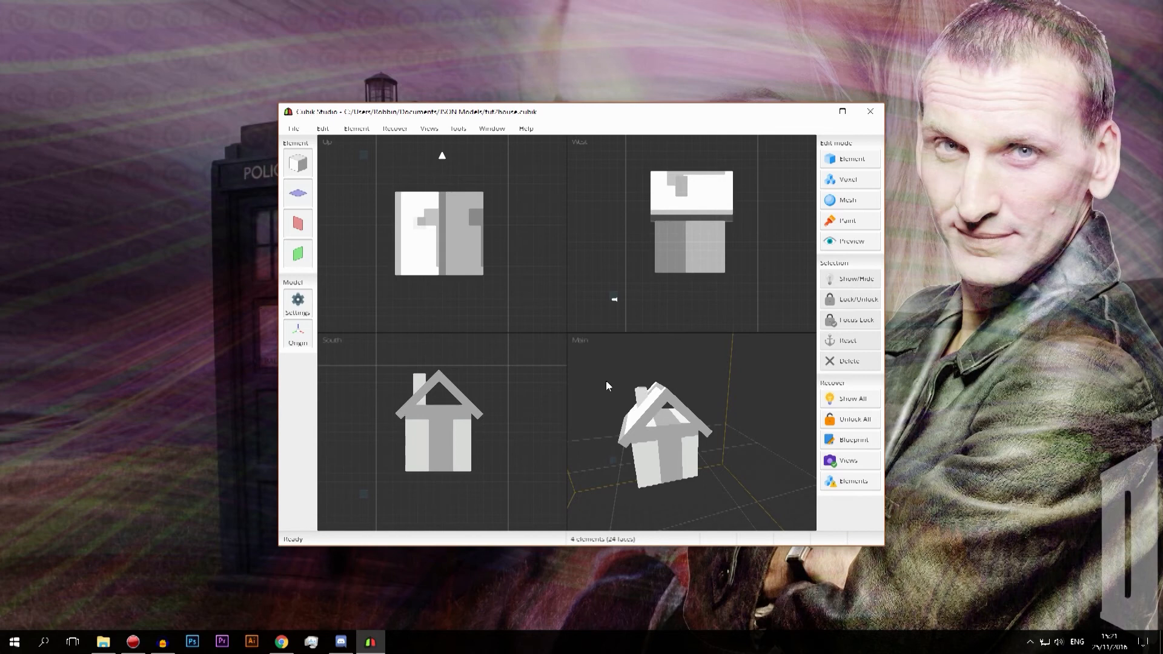
mouse_move(683, 382)
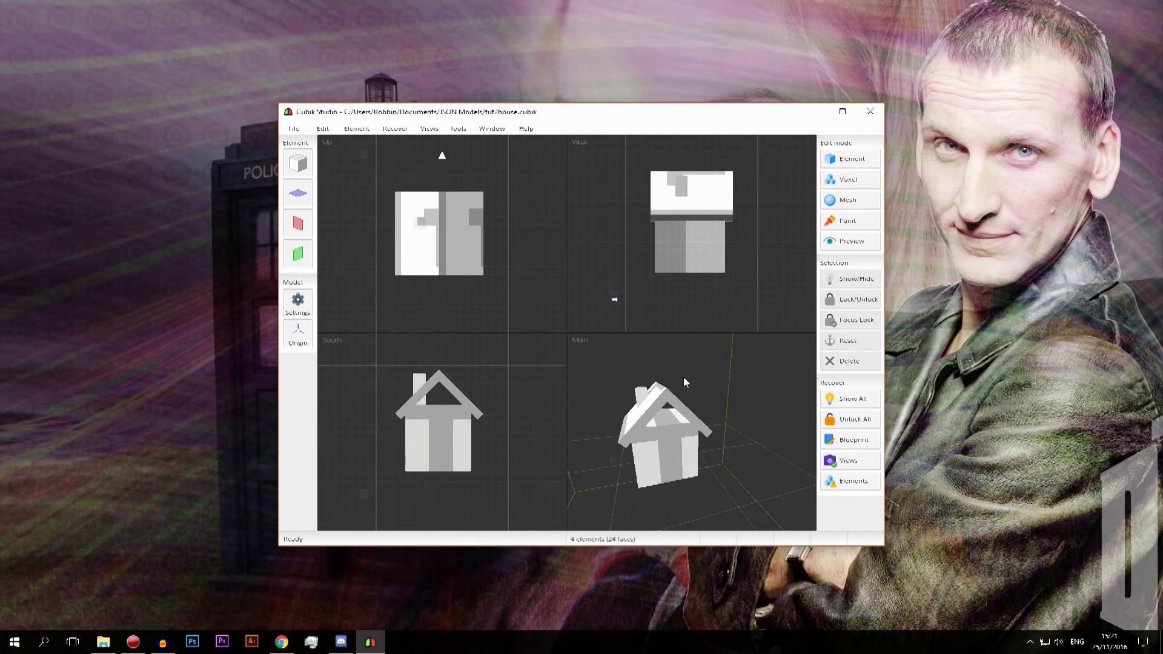
mouse_move(693, 394)
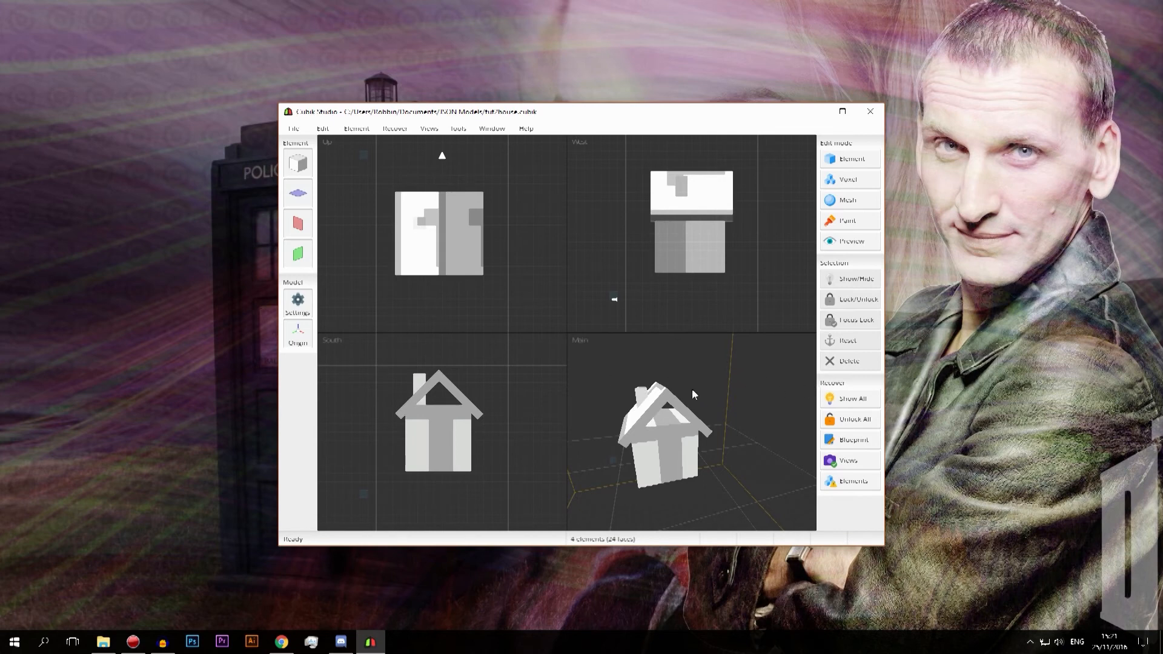
mouse_move(726, 389)
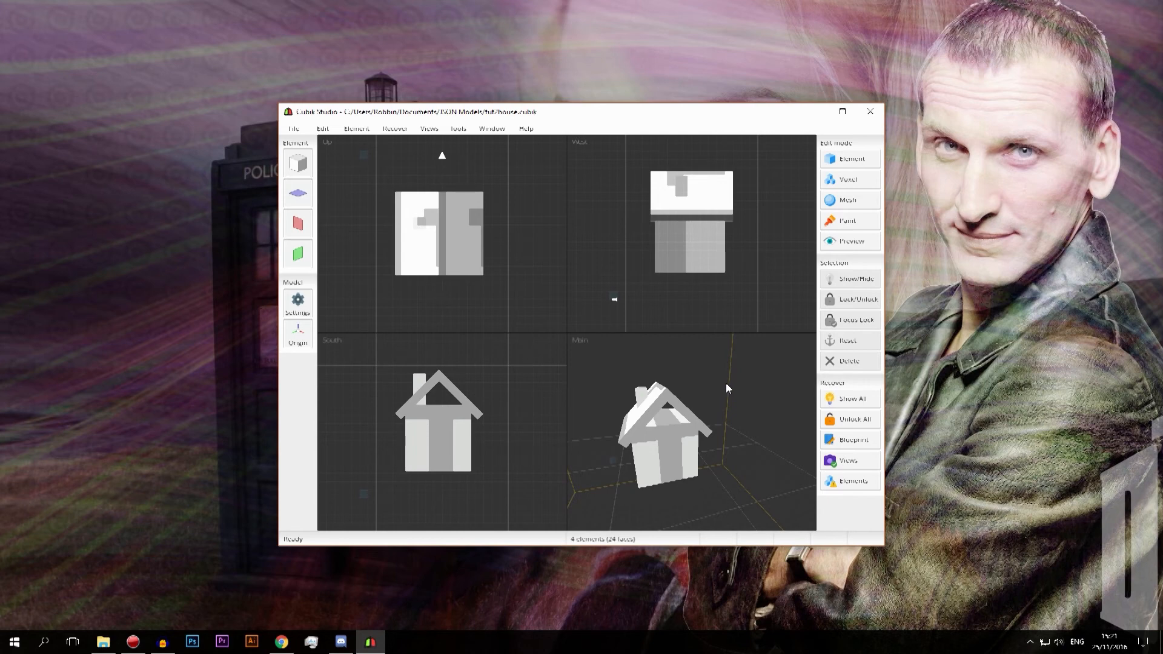
mouse_move(715, 385)
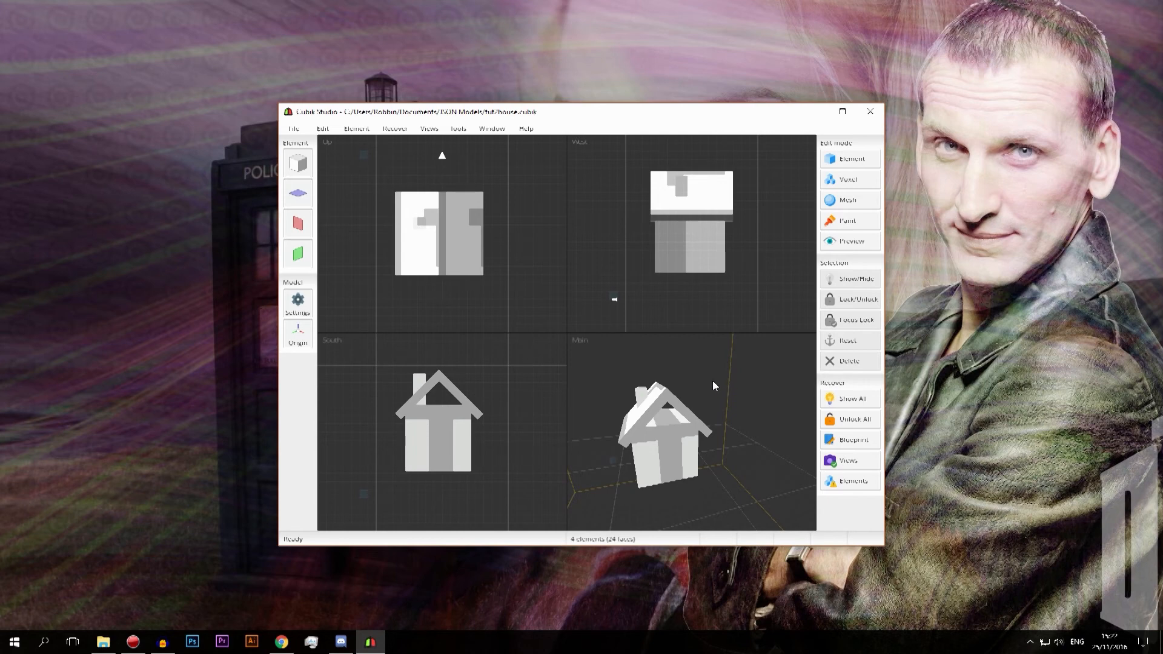
mouse_move(458, 128)
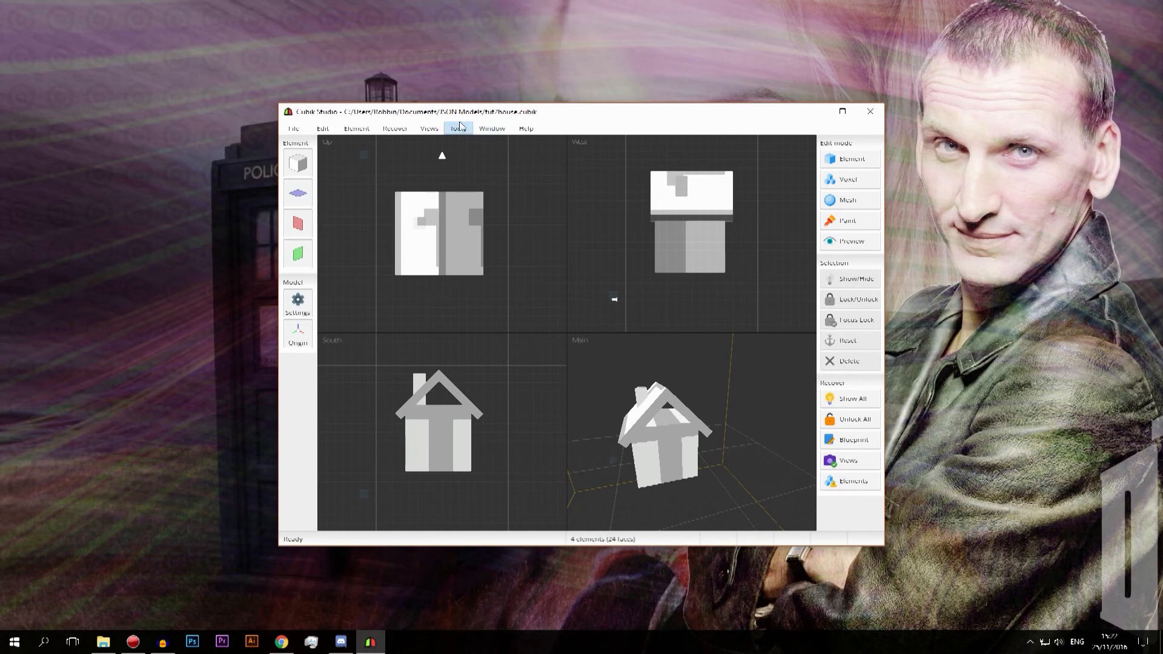
click(458, 128)
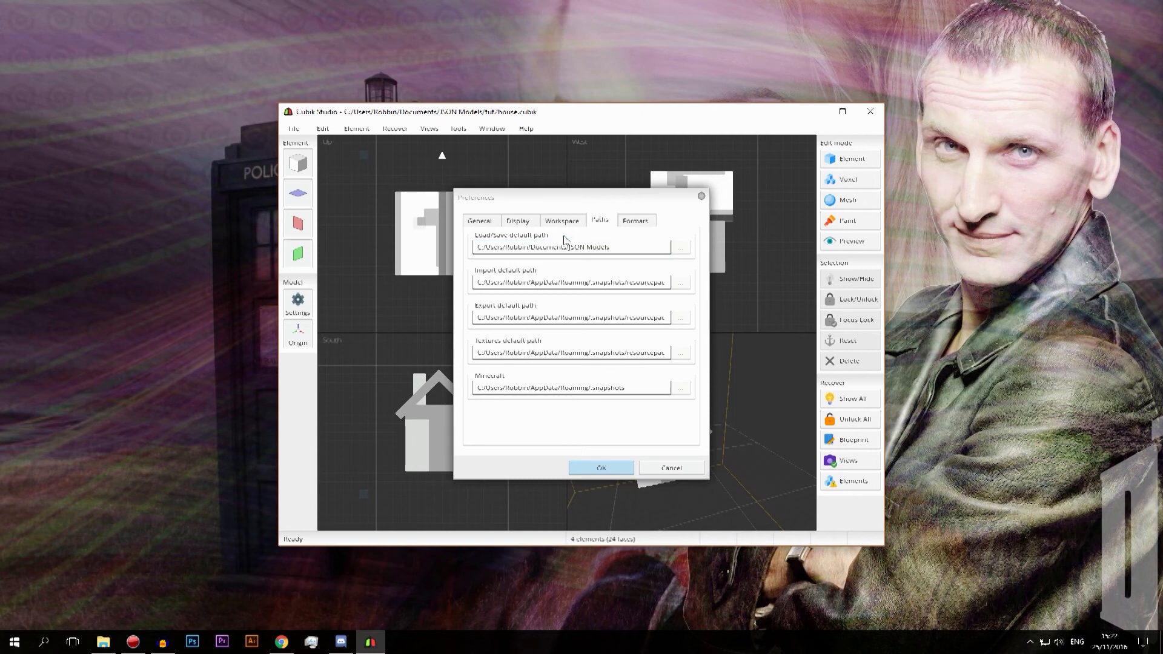
mouse_move(561, 277)
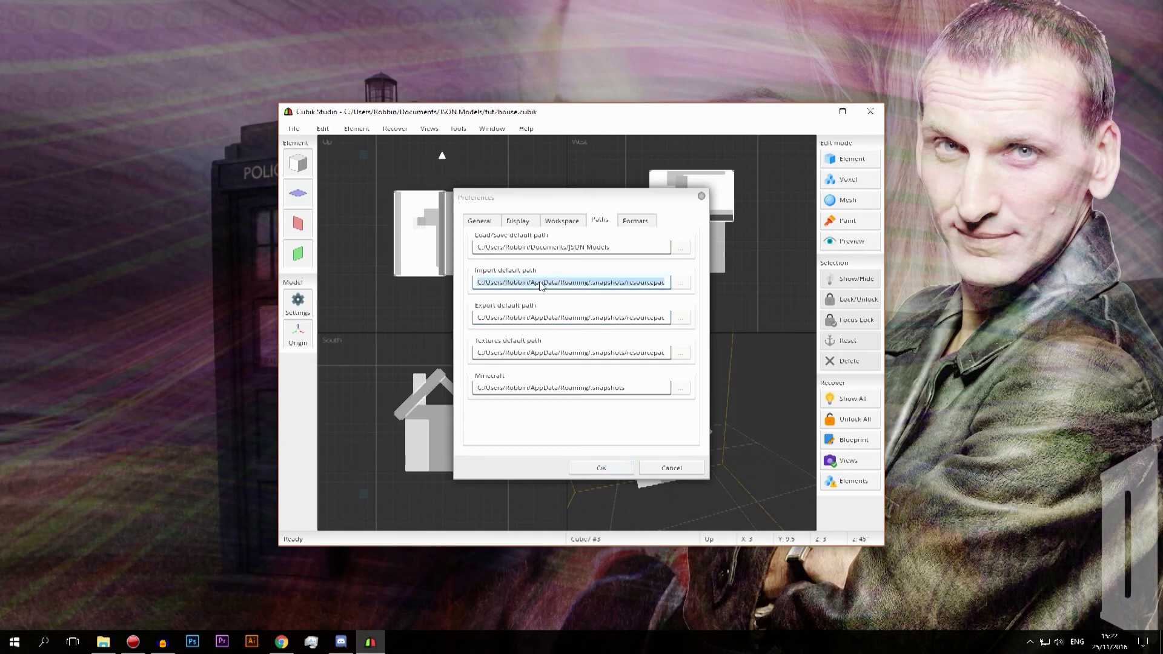
click(570, 316)
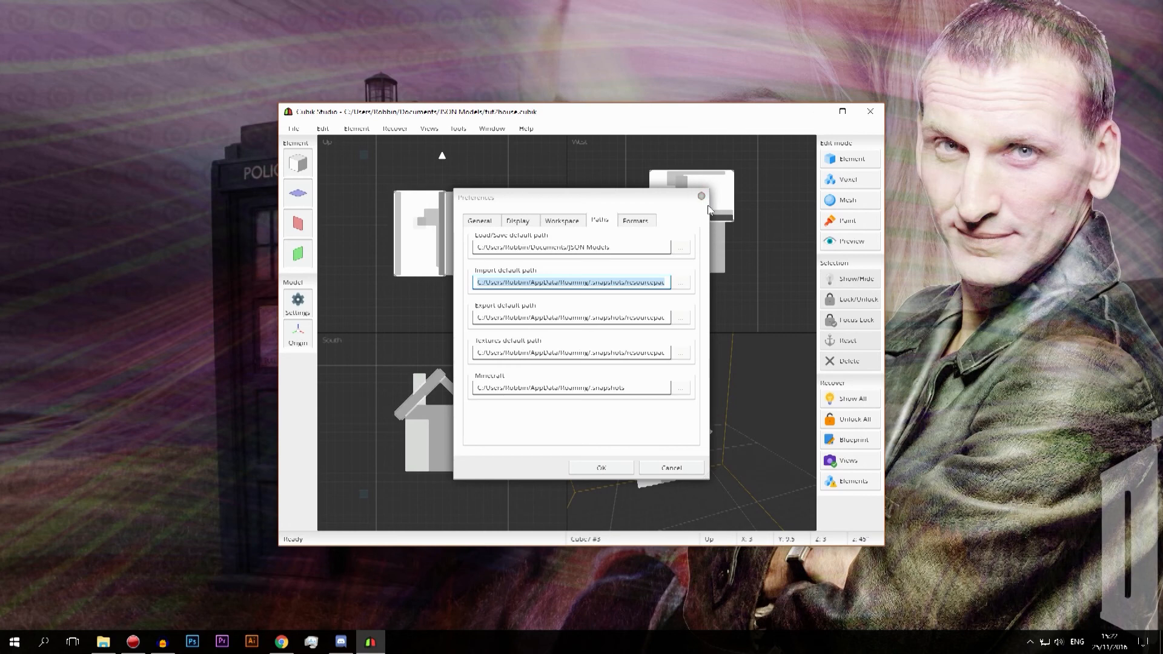
mouse_move(699, 196)
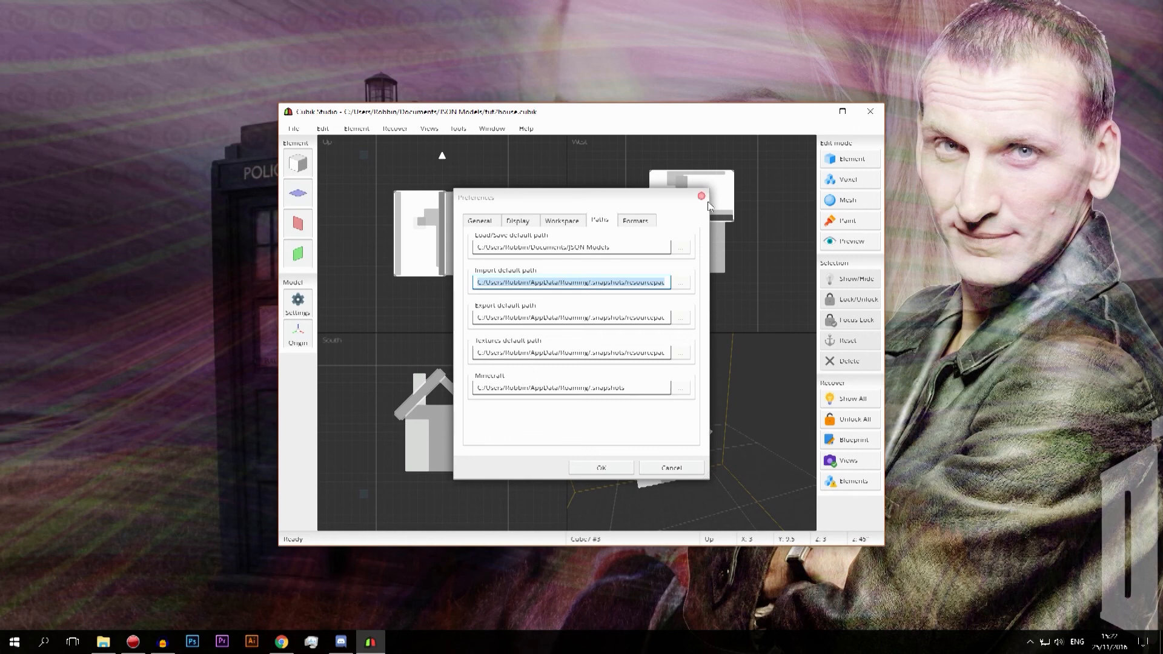
click(701, 197)
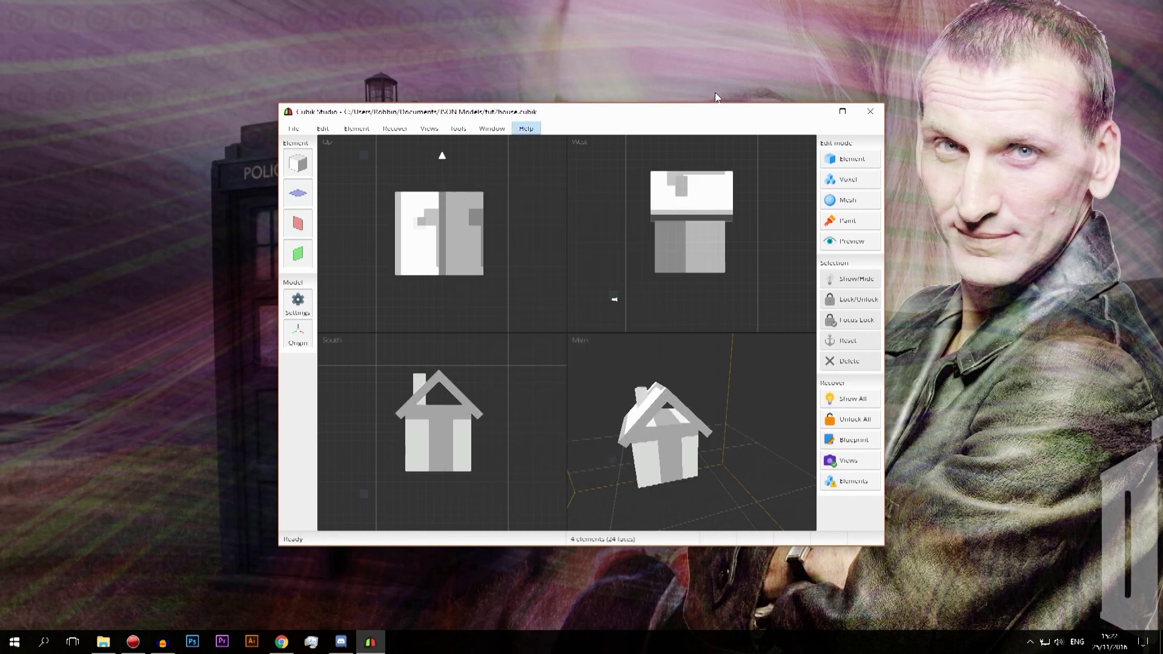
mouse_move(724, 120)
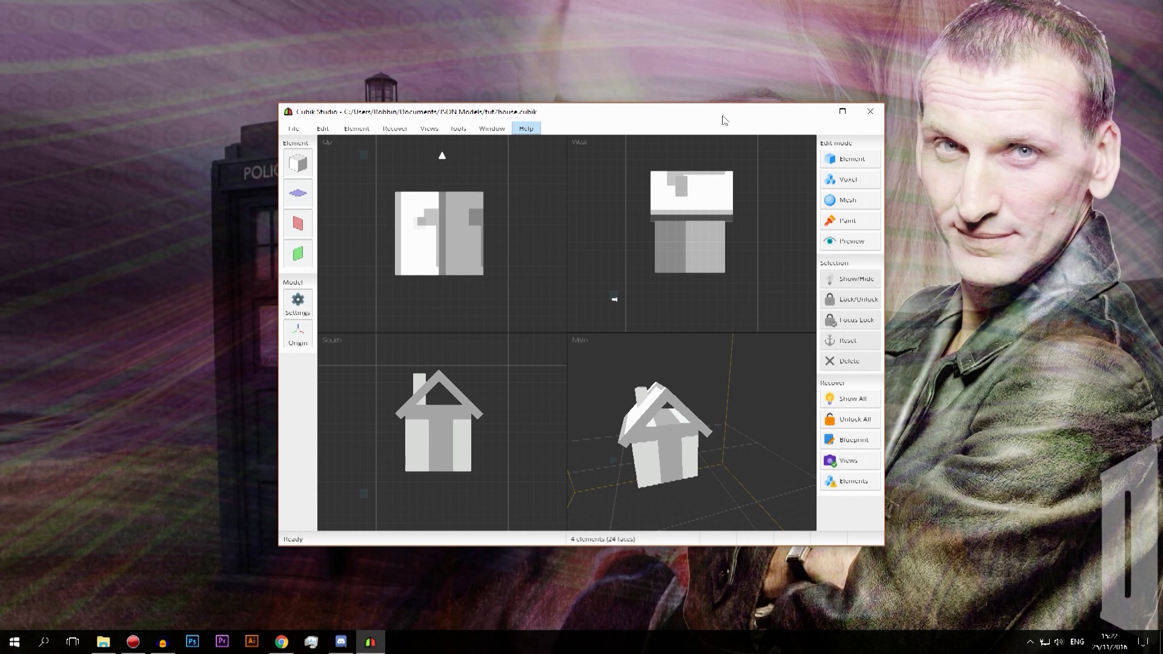